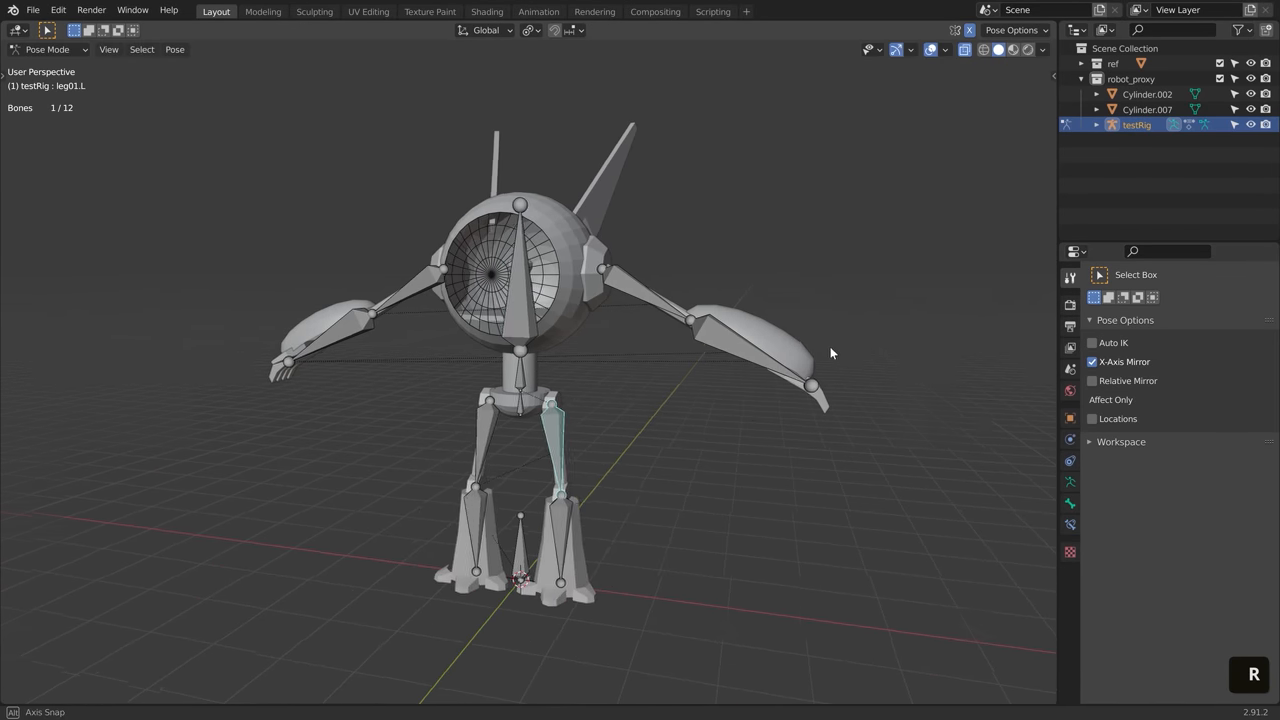
- Rotate the left leg bone and move the arm bone to test the proxy rig
key("r")
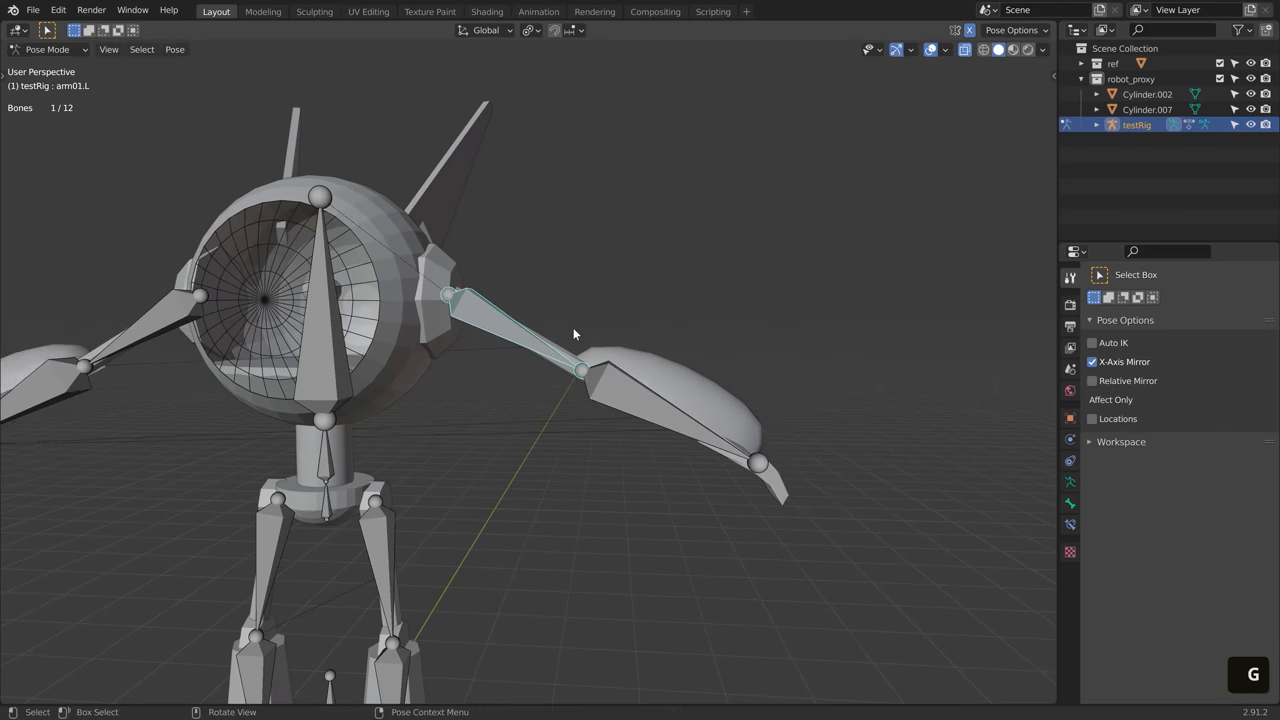
key("s")
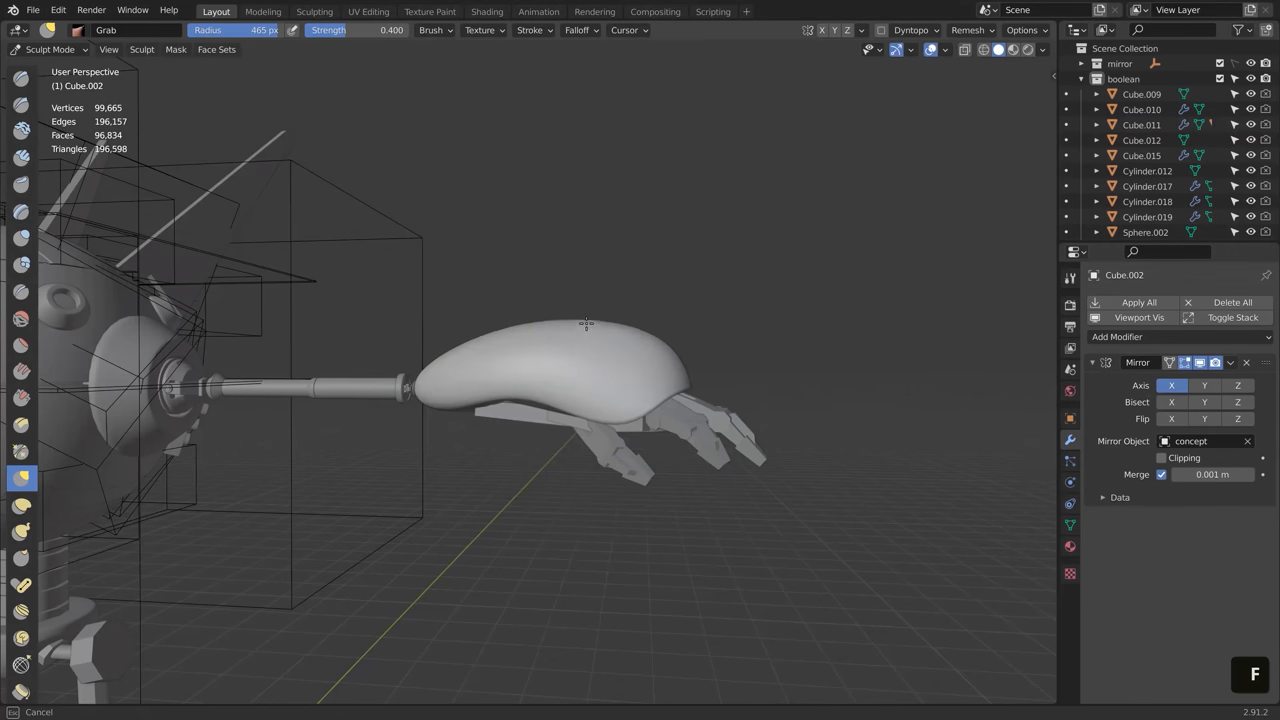
- Begin a quad mesh panel over the top of the robot's head sphere for retopology
key("Tab")
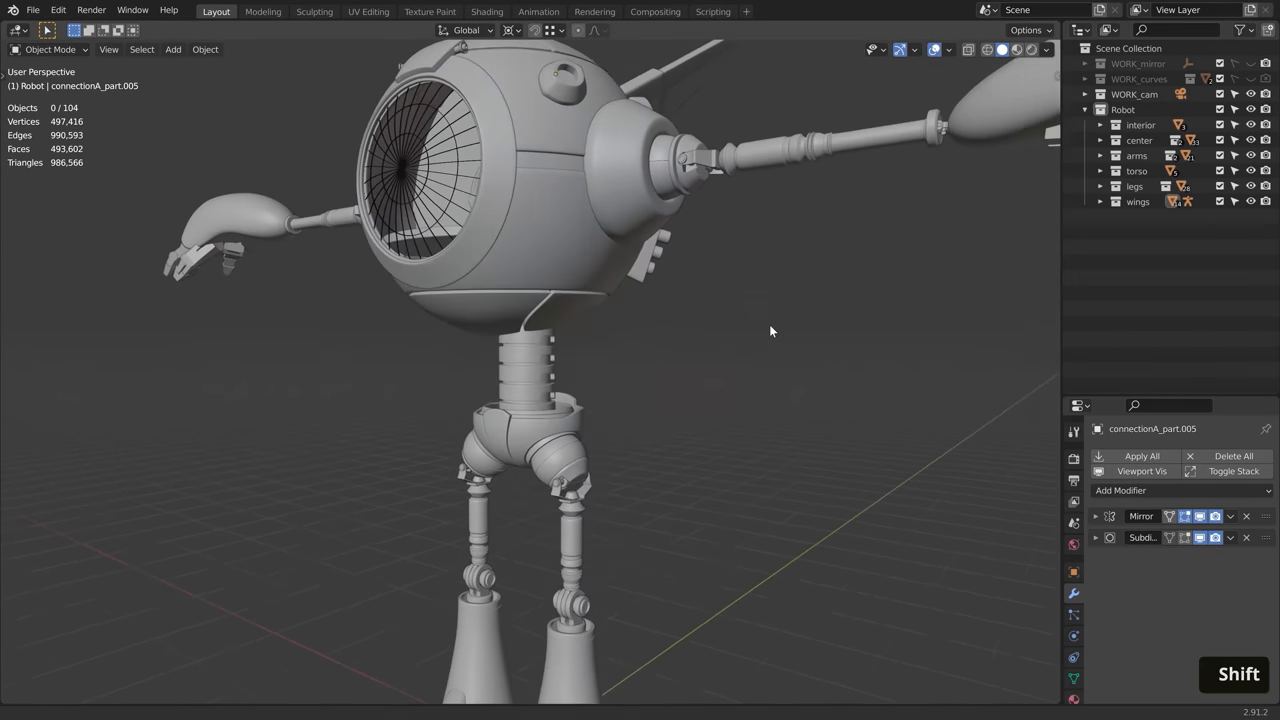
key("0")
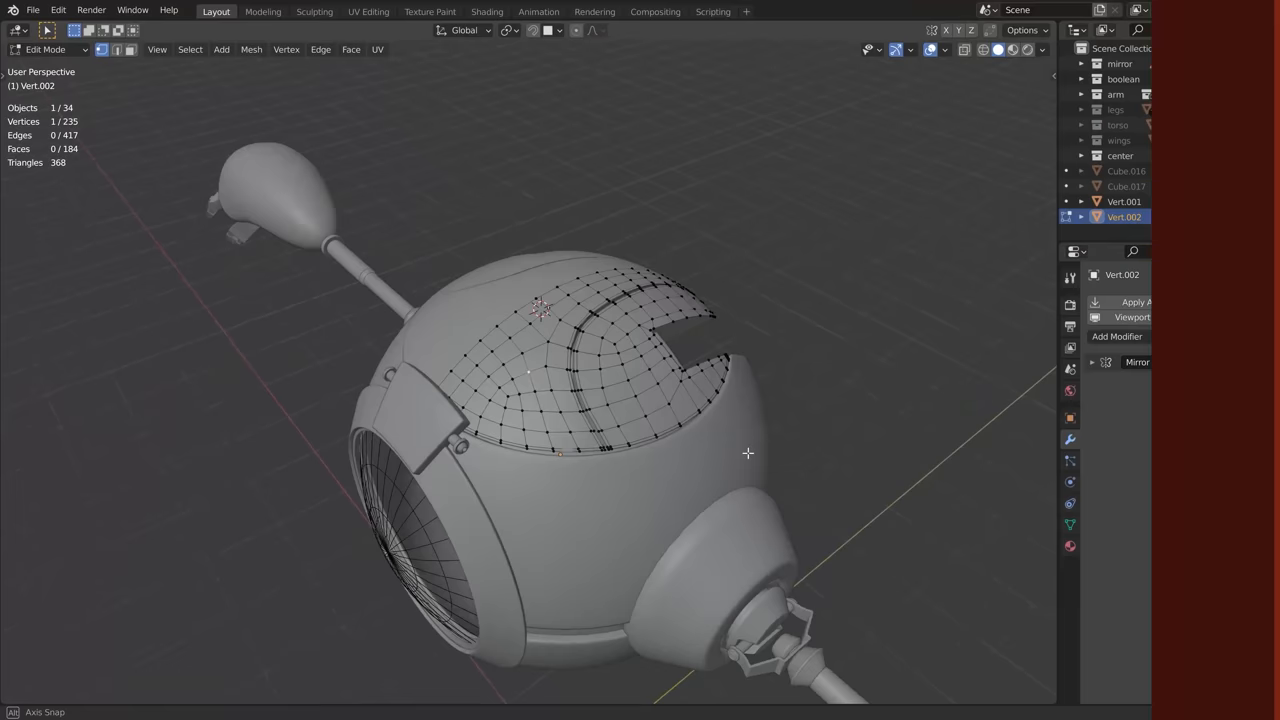
- Toggle between solid and edit views of the subdivided head cap to check its smoothing
key("/")
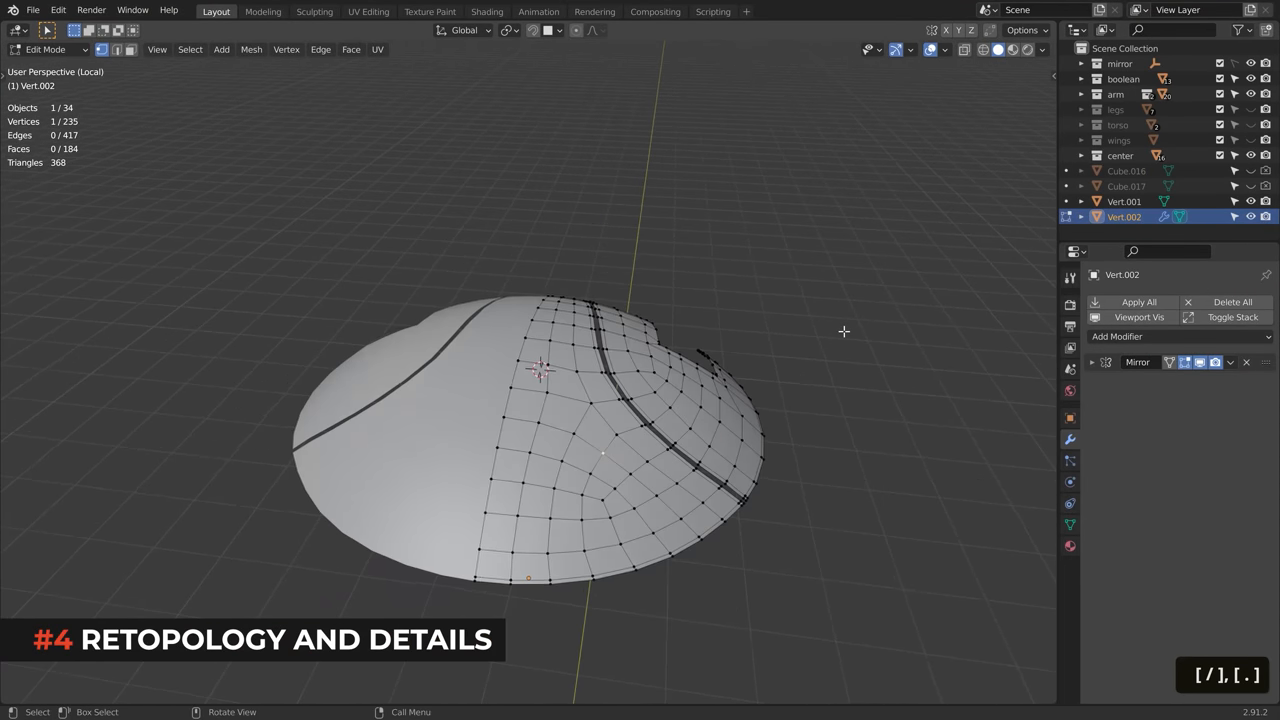
key("Tab")
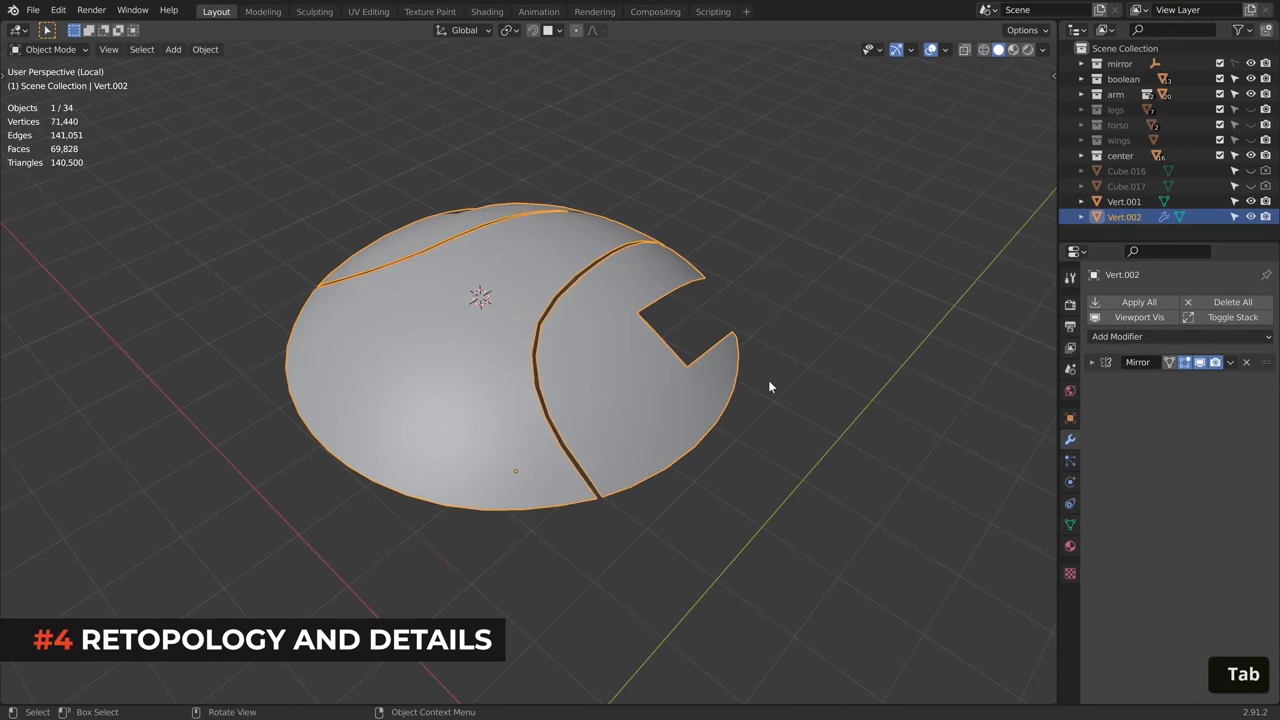
key("Tab")
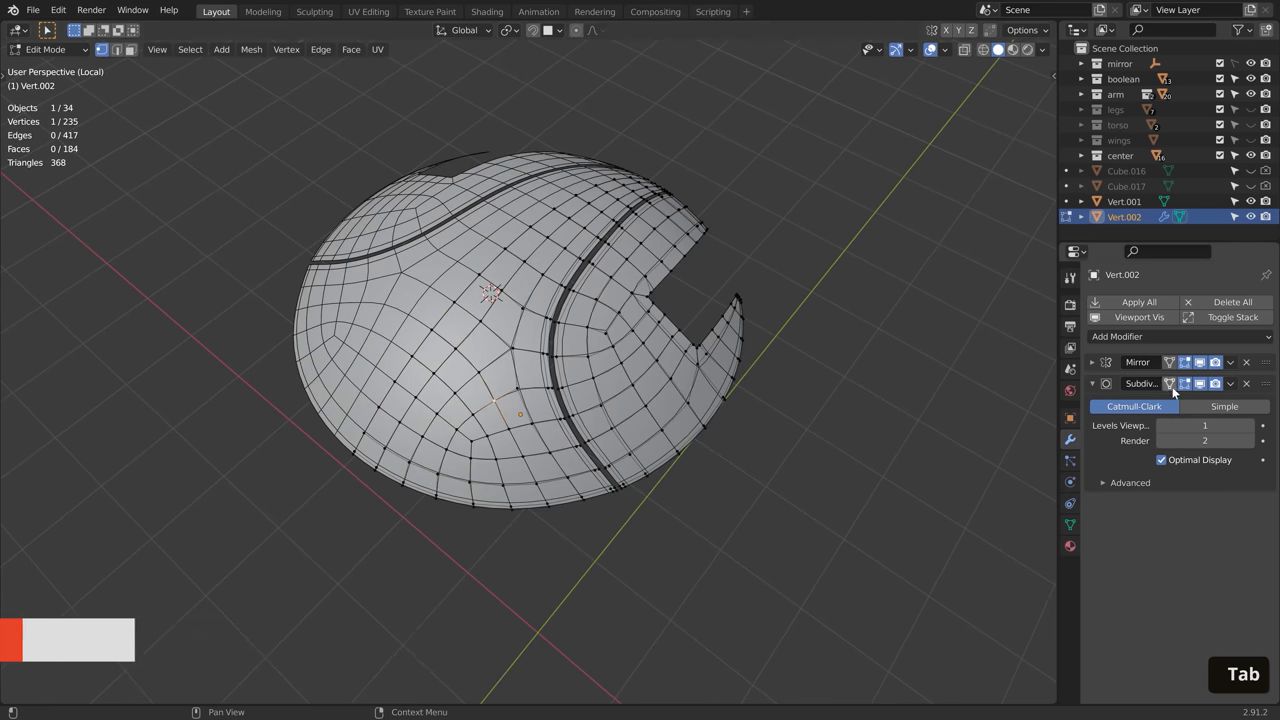
key("Tab")
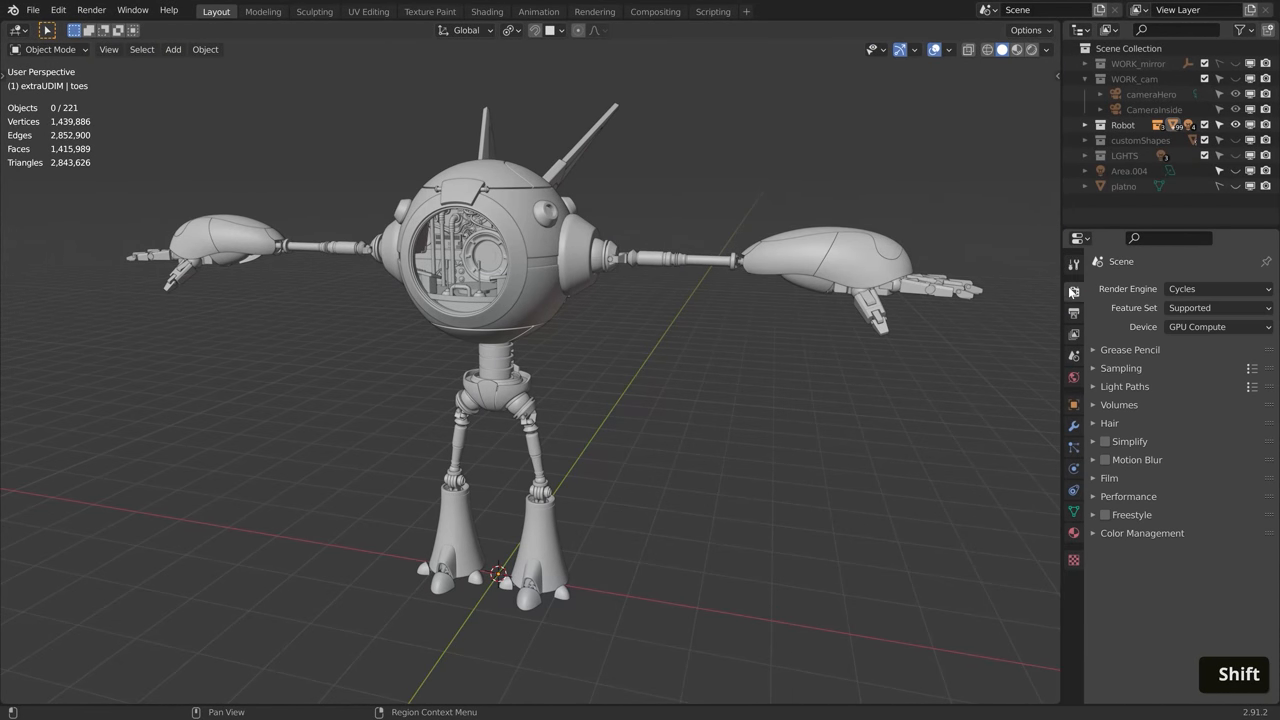
- Expand the Simplify panel in the Cycles render properties
left_click(1092, 442)
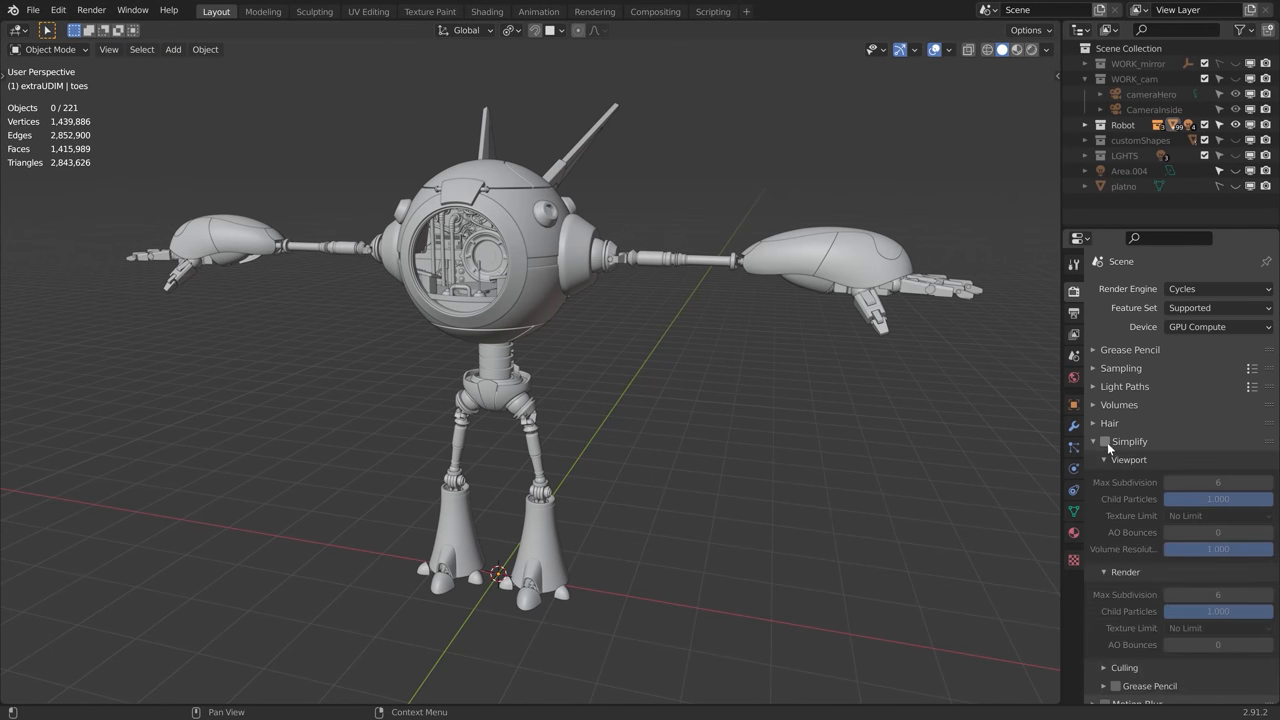
left_click(1104, 442)
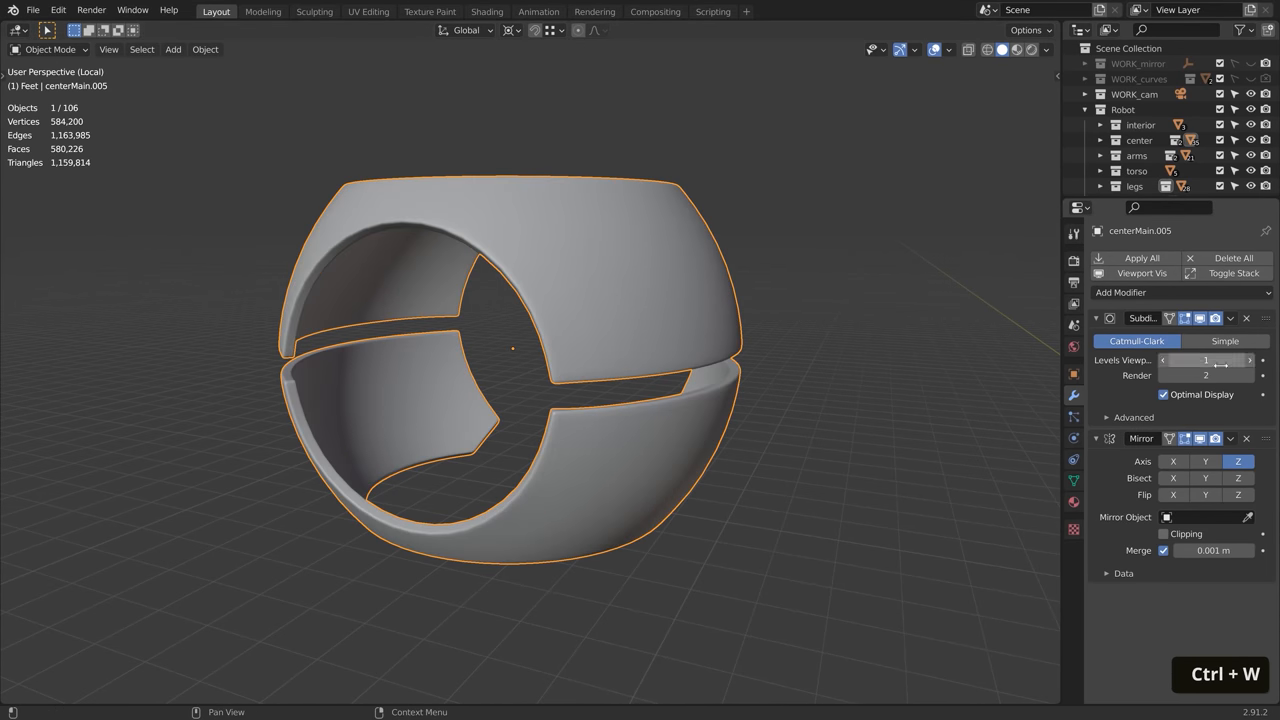
- Compare the body shell's low-poly cage against its render-level subdivided version
key("Tab")
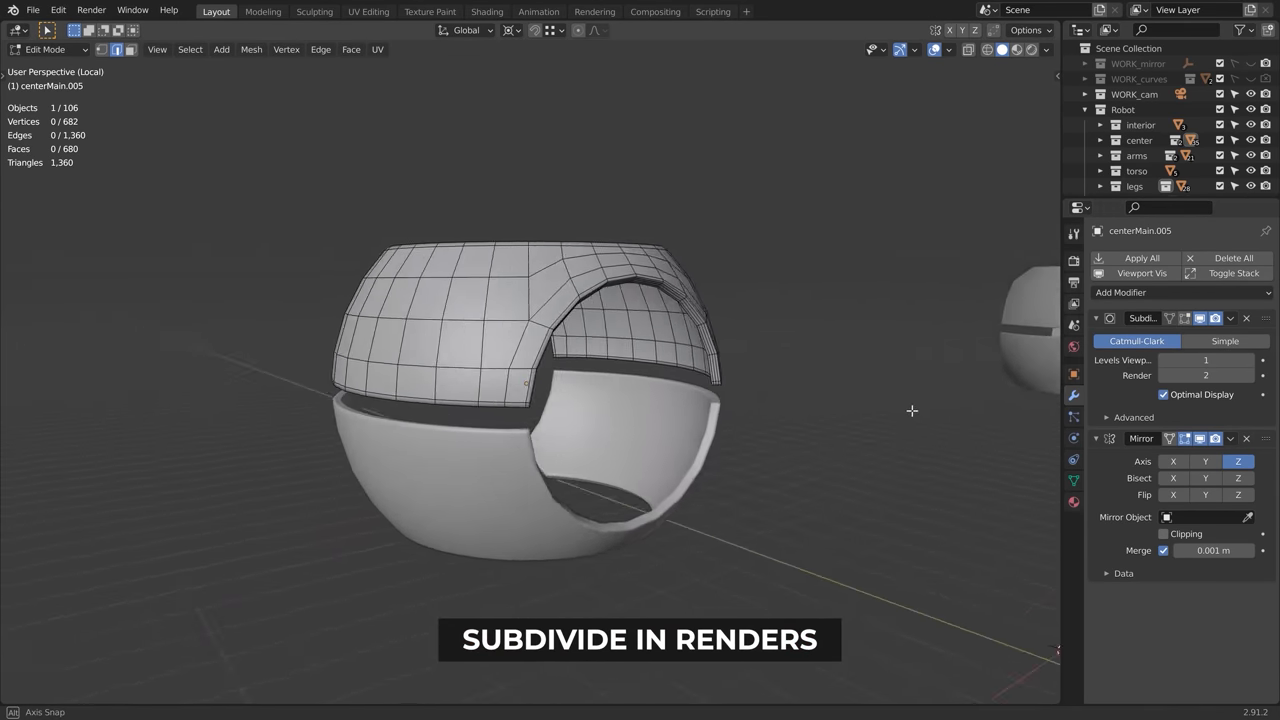
key("Tab")
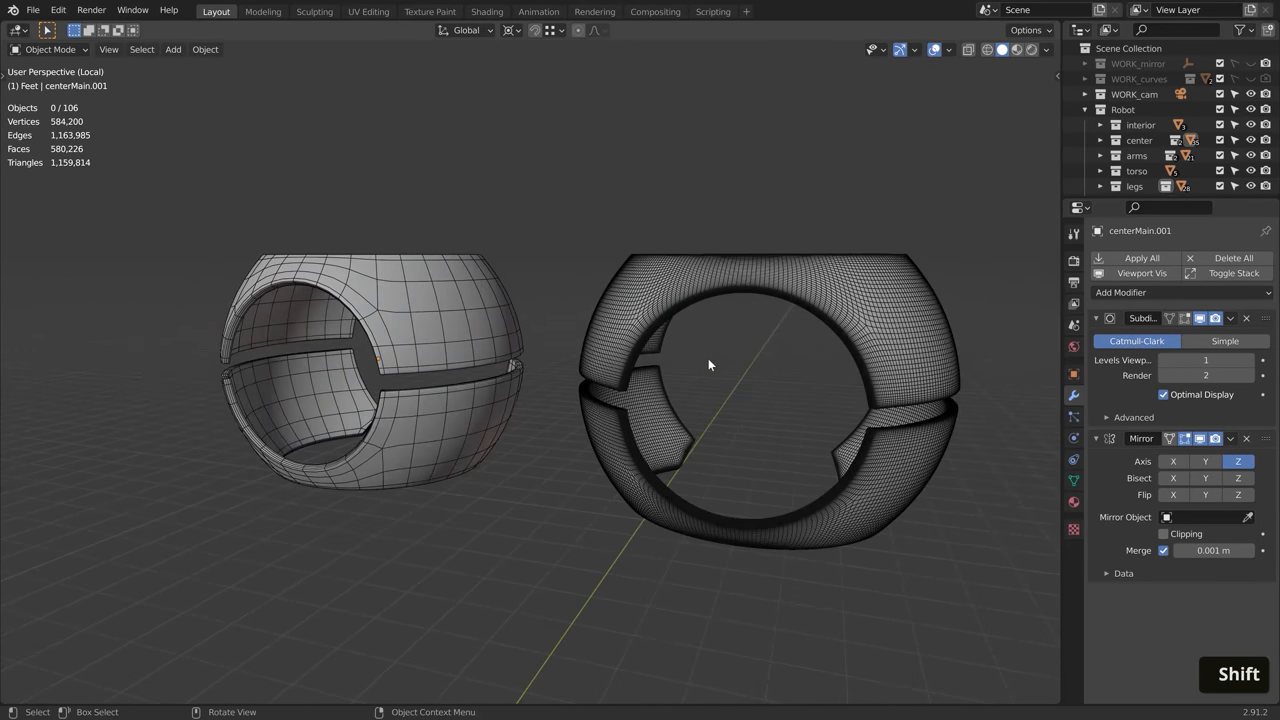
key("Tab")
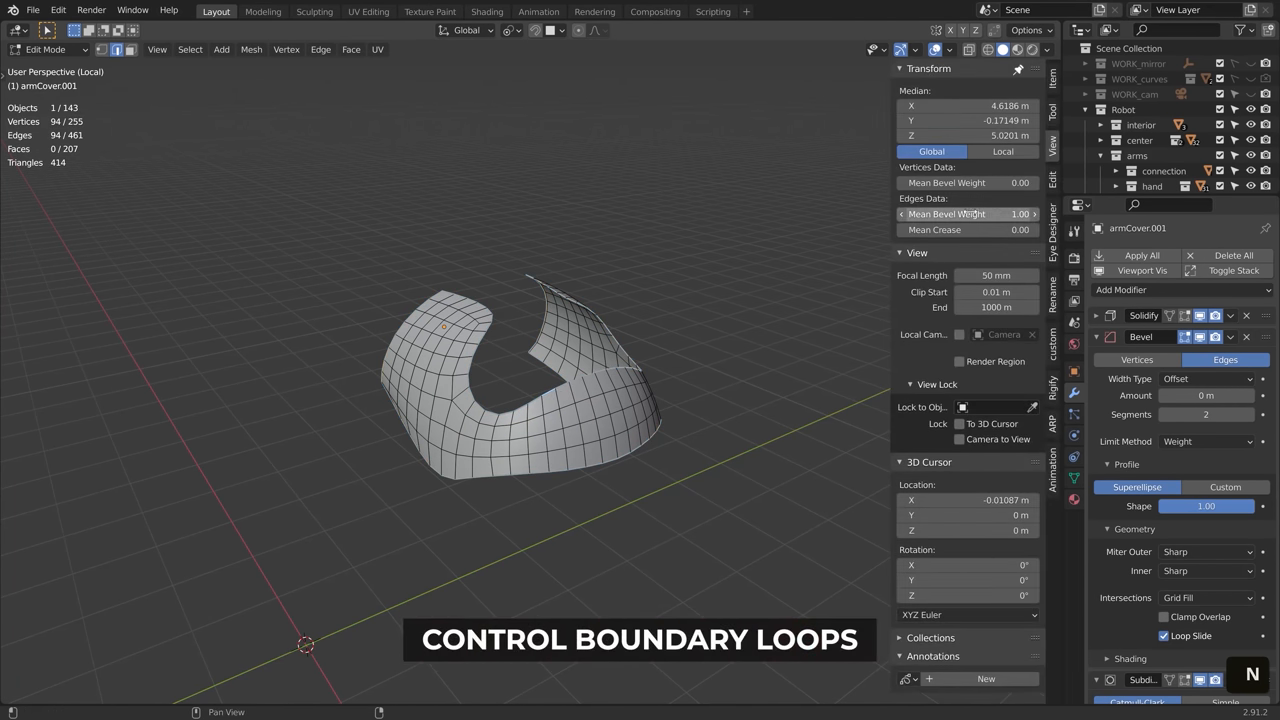
- Show the assembled robot arm and claw hand with wireframe over the shaded mesh
key("Tab")
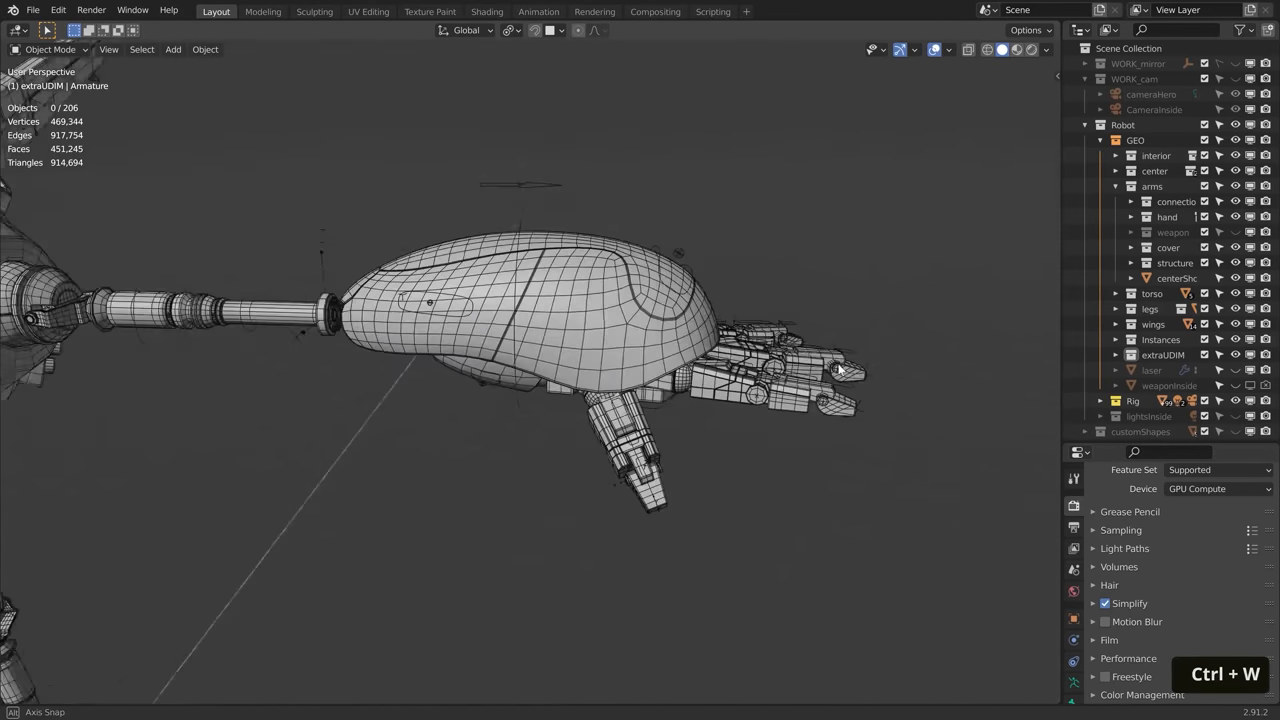
- Apply the 'open' pose from the 'weapon' pose library so the arm cover splits to reveal the cannon
key("ctrl+Tab")
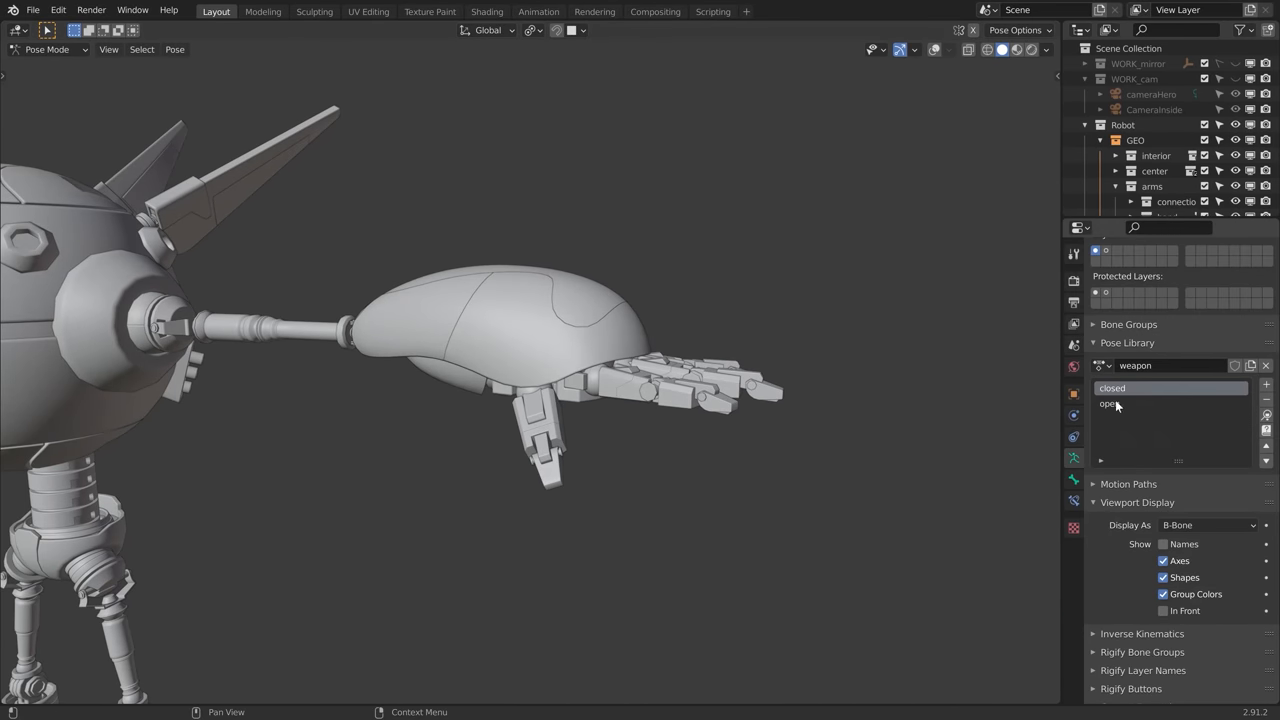
left_click(1108, 404)
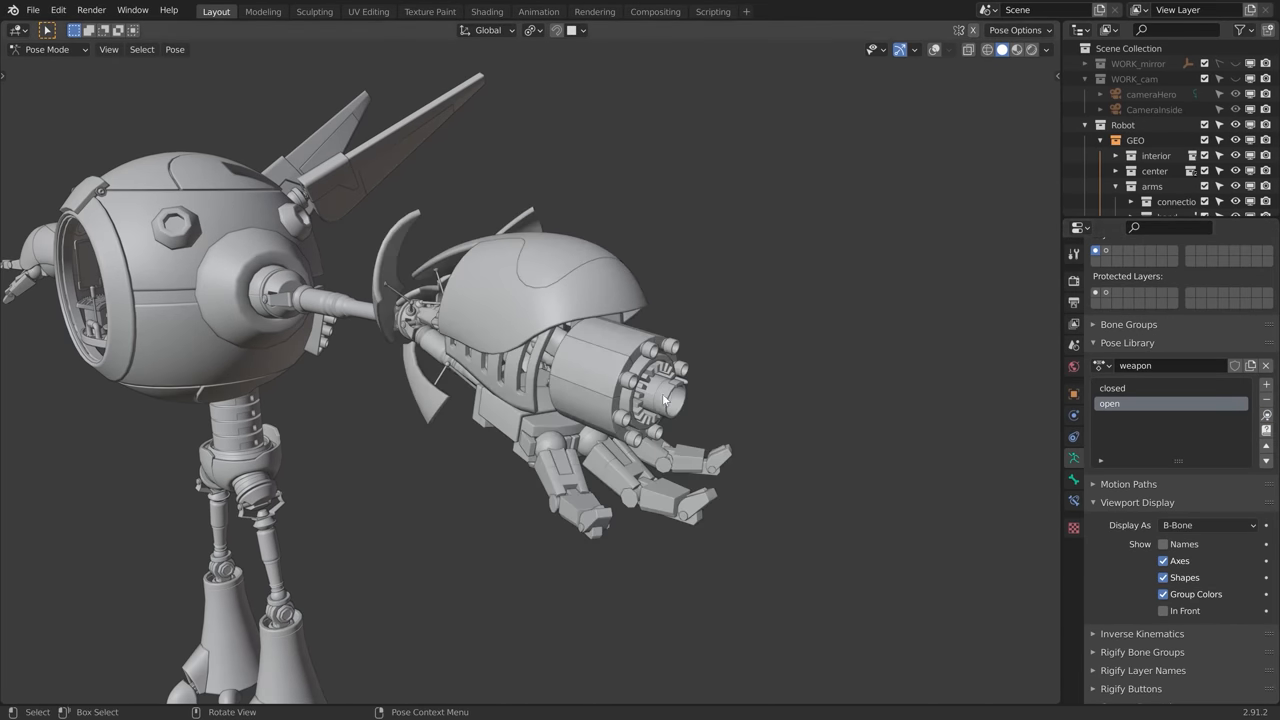
left_click(1136, 388)
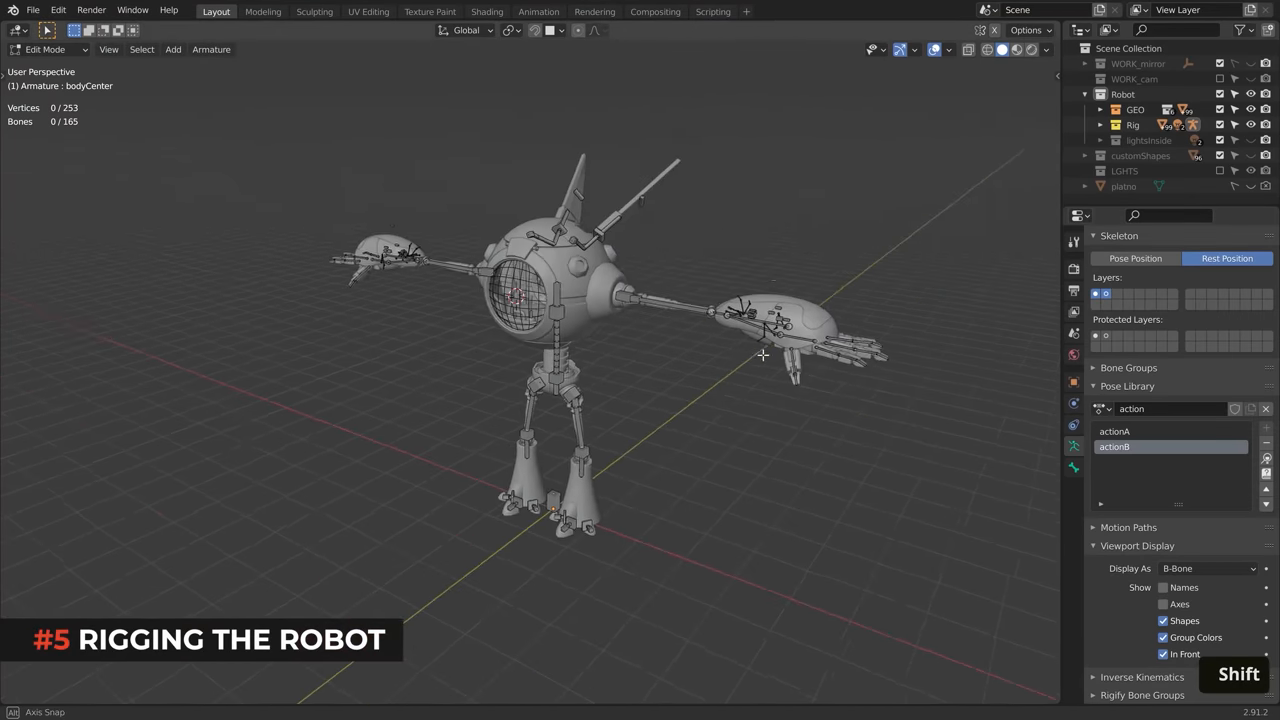
- Switch the robot armature into Pose Mode to show its control shapes
left_click_drag(764, 356, 894, 408)
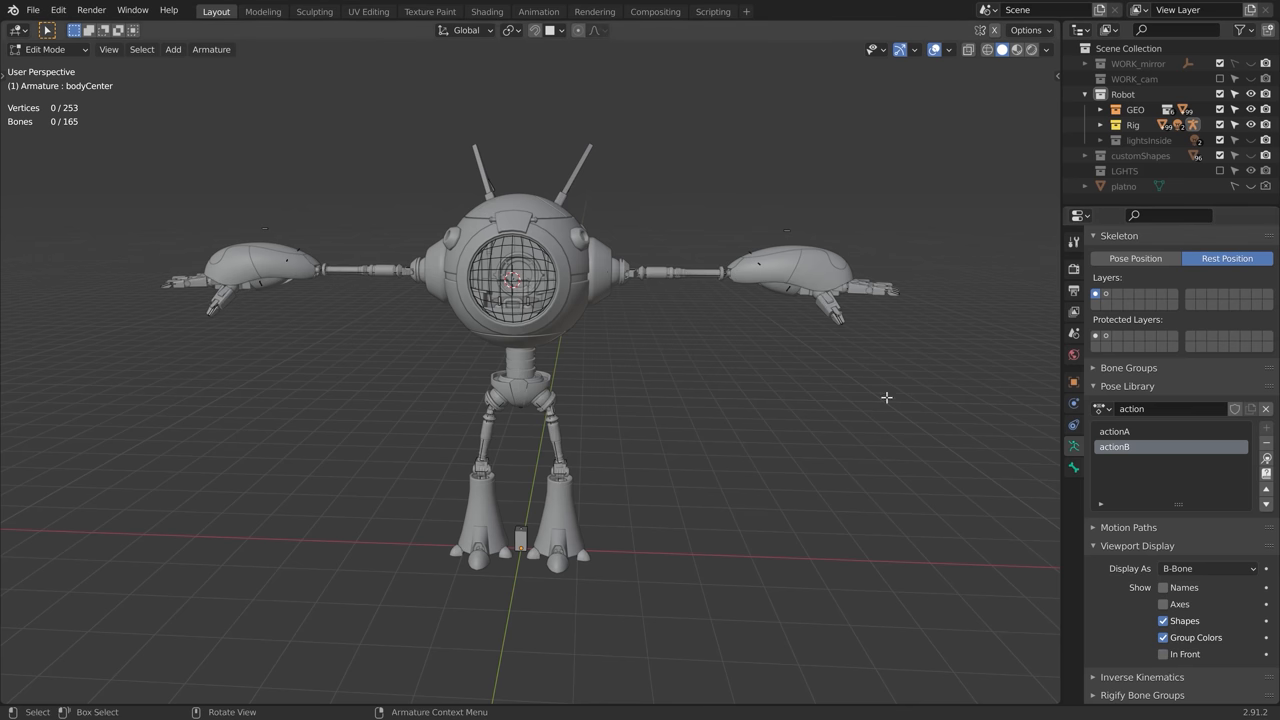
key("Tab")
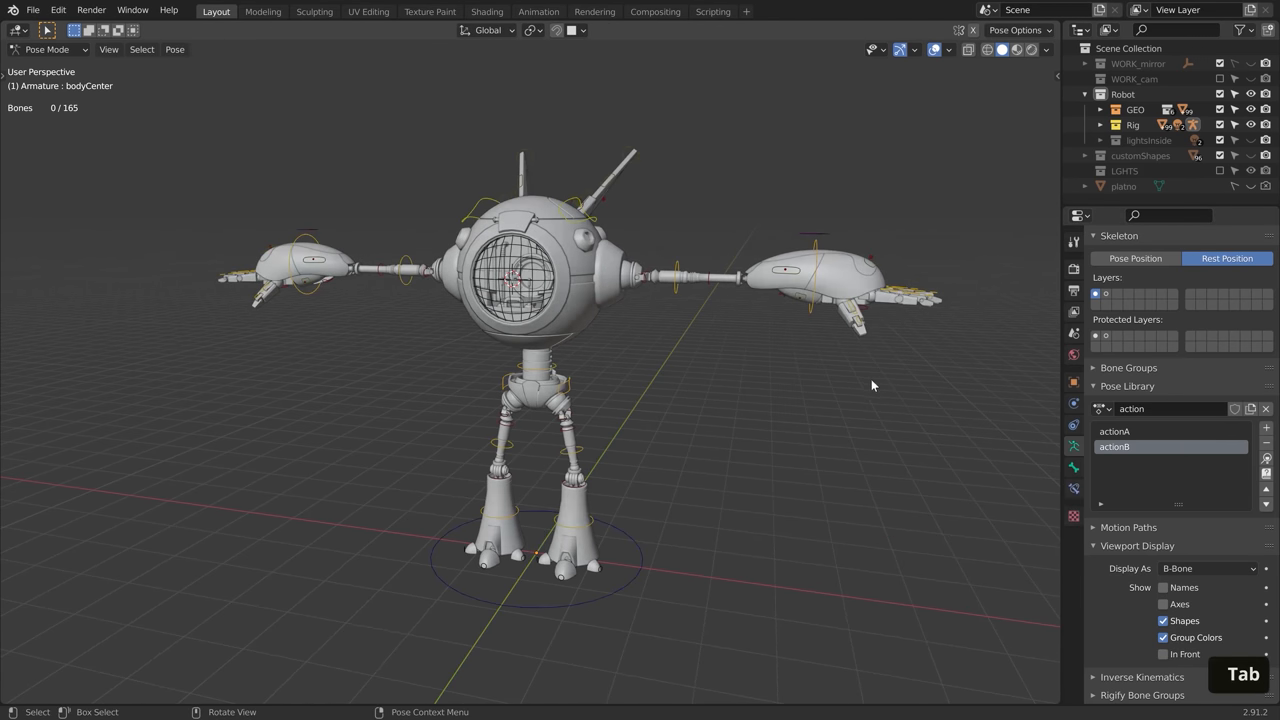
left_click_drag(872, 384, 760, 384)
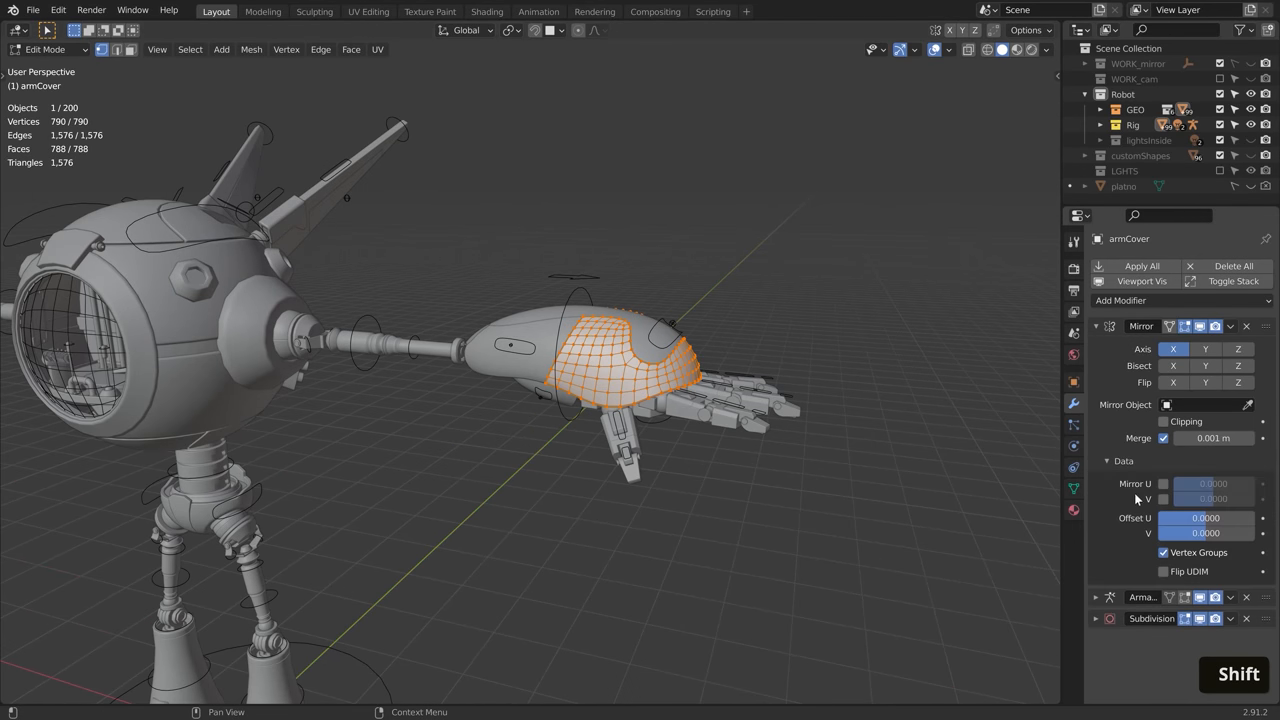
- Set the armature to Pose Position and split the viewport for a UV image editor
left_click(1072, 488)
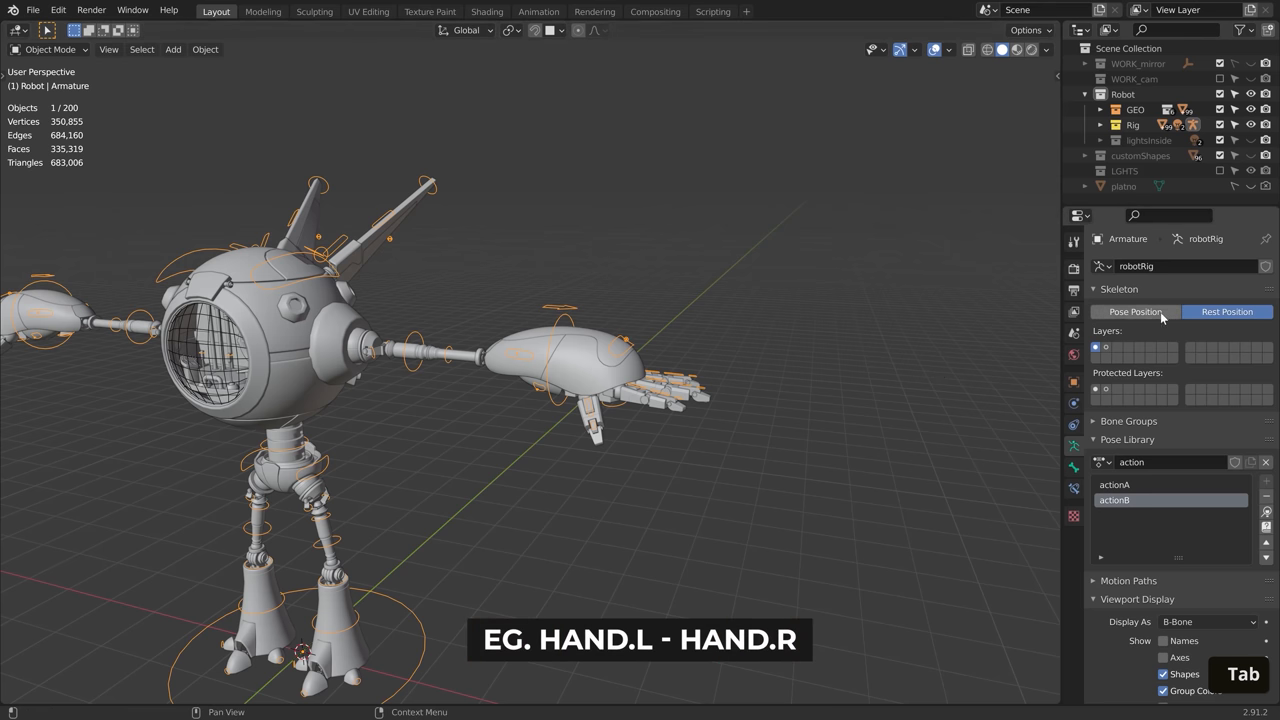
left_click(1136, 312)
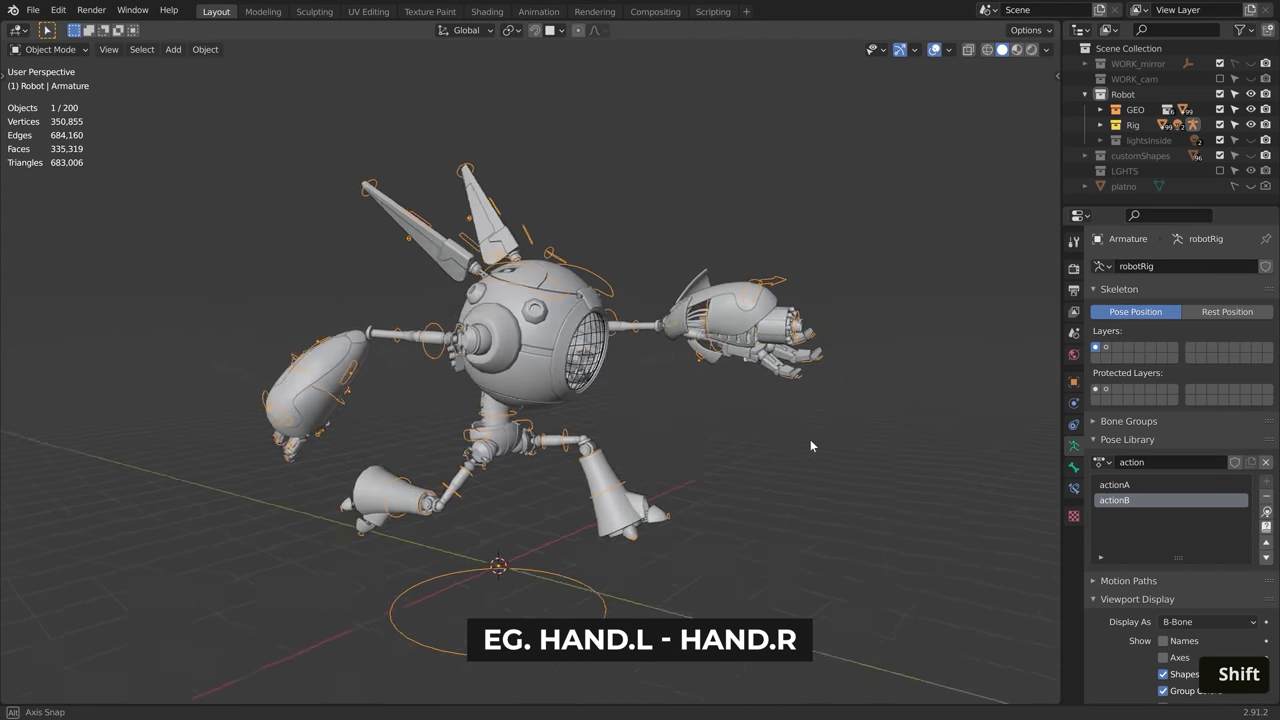
left_click_drag(810, 446, 856, 404)
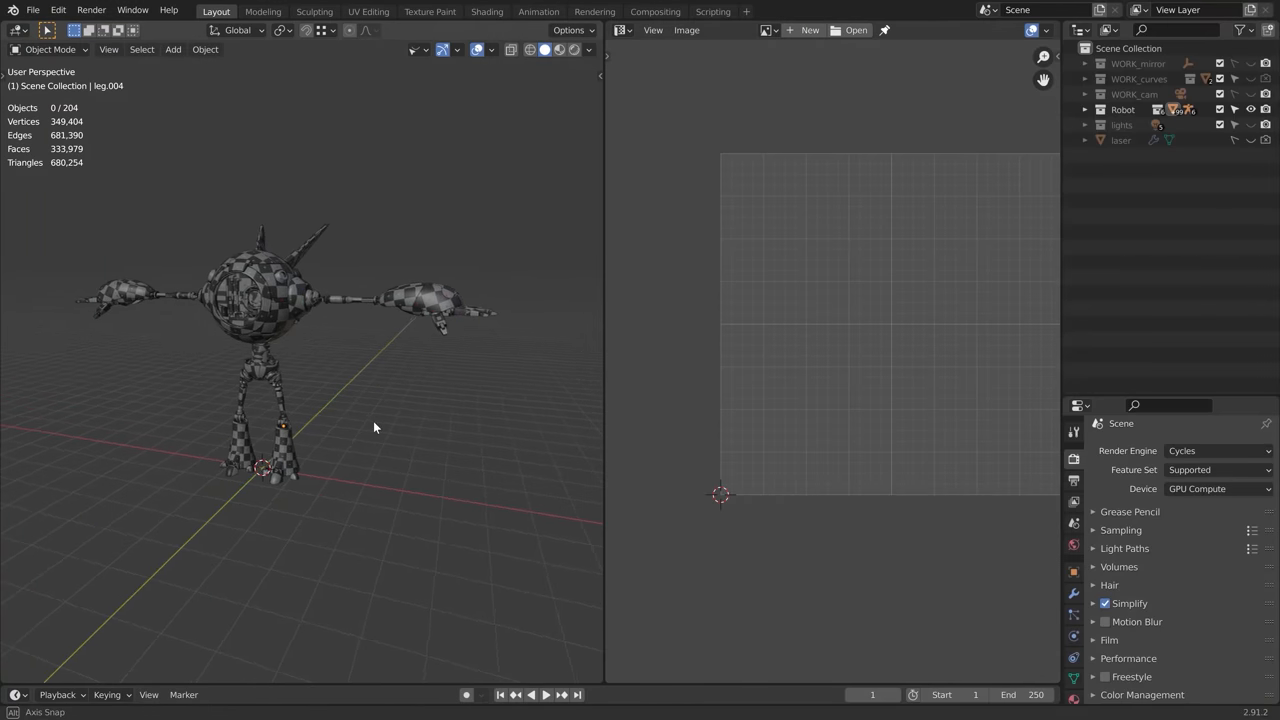
- Select all checker-textured robot parts and enter Edit Mode via the mode pie menu
key("a")
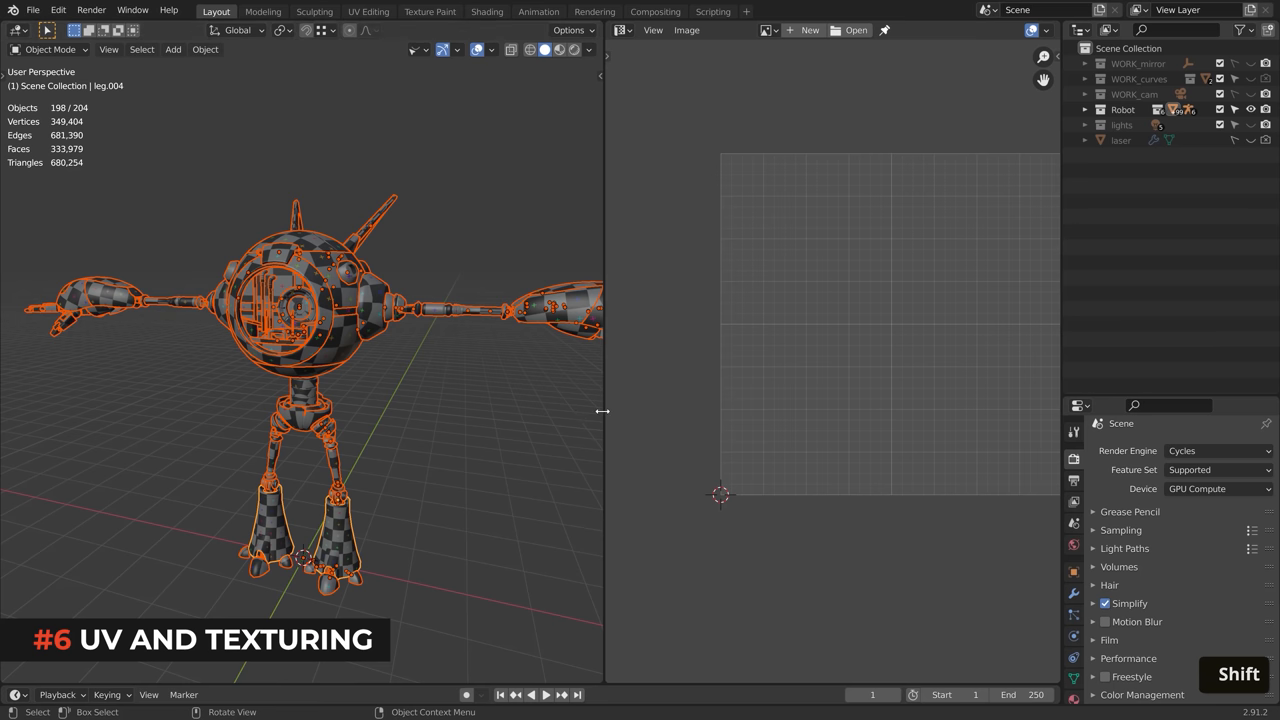
key("Tab")
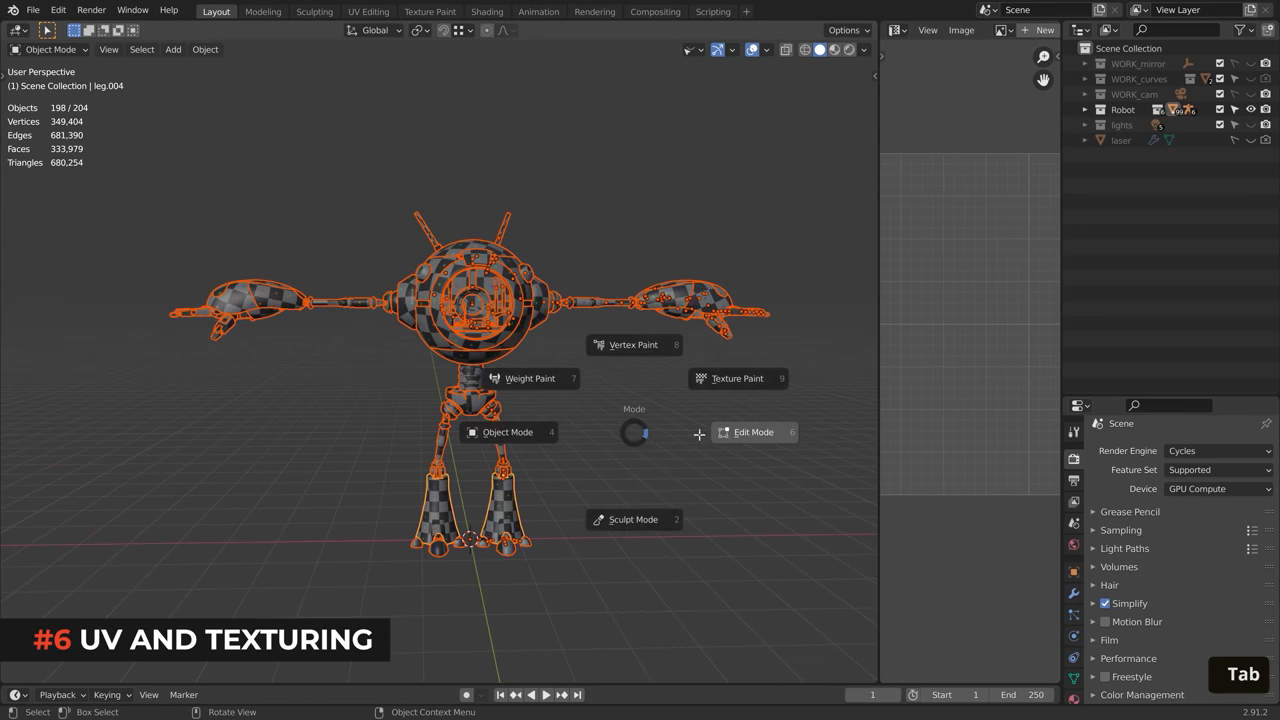
left_click(752, 432)
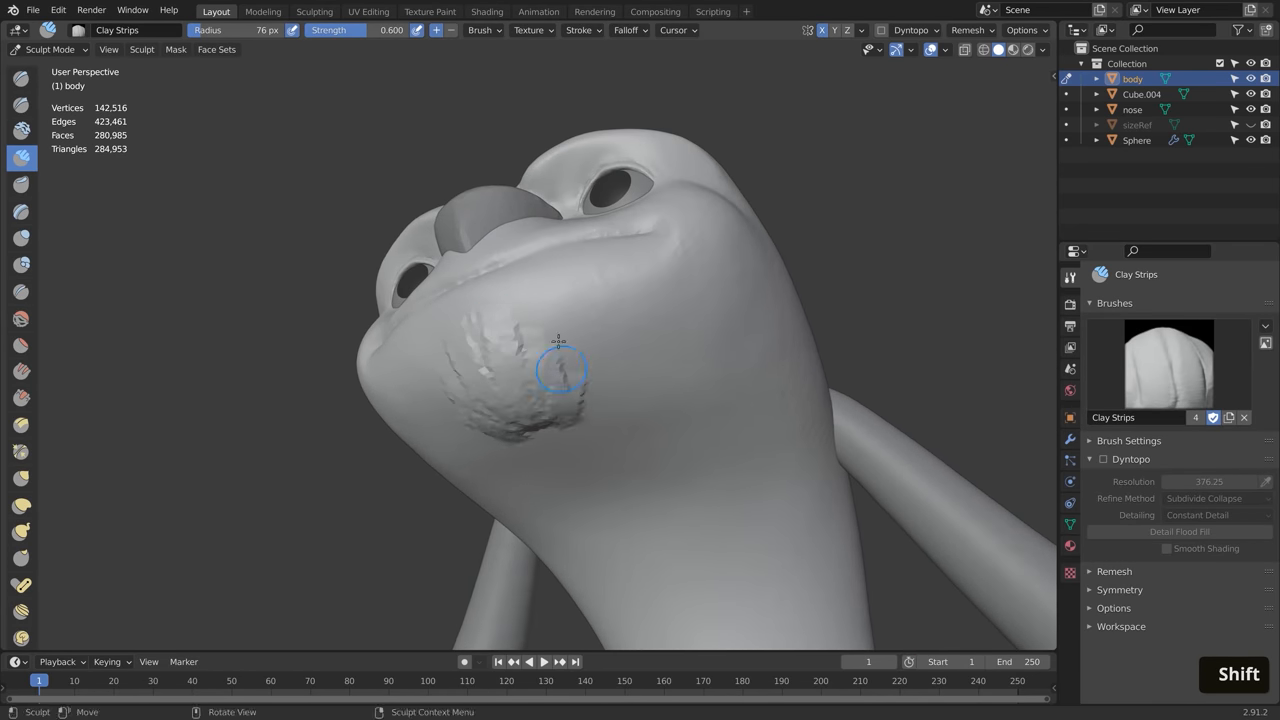
- Sculpt extra surface detail onto the sloth's chin with the Clay Strips brush
left_click_drag(558, 364, 698, 324)
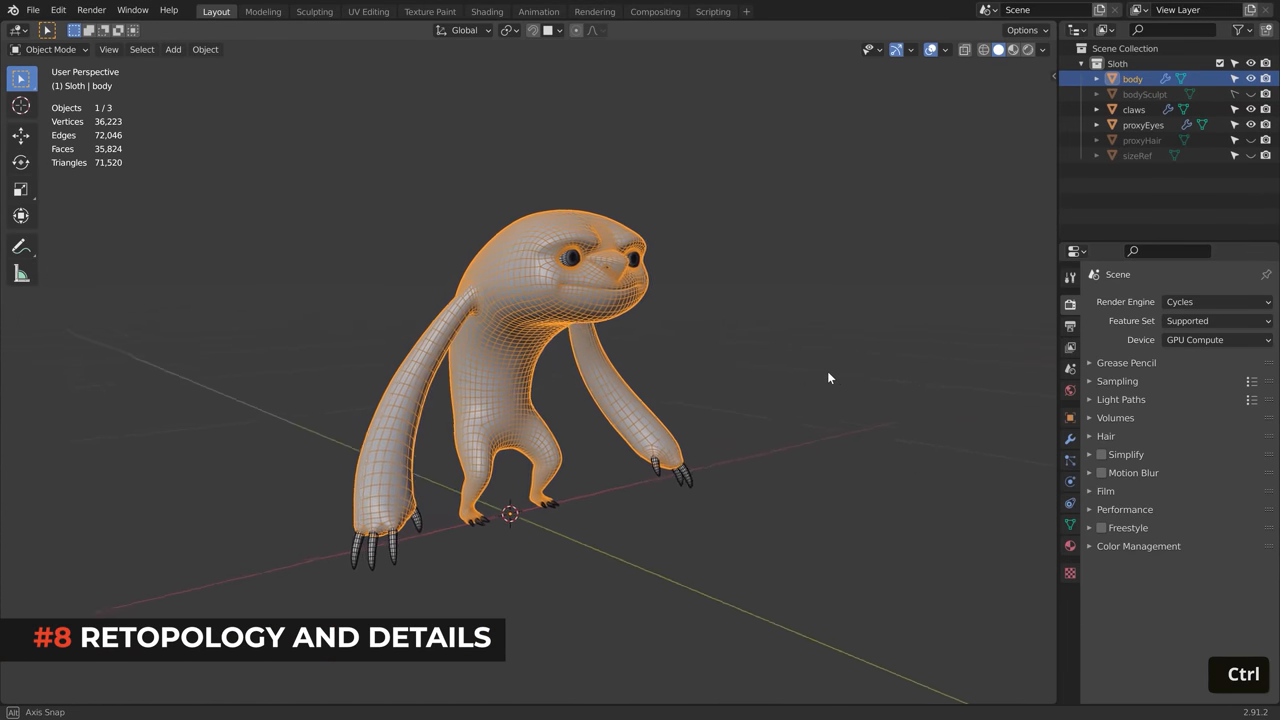
- Enter Edit Mode on the body mesh and adjust edge loops around the mouth and face
key("Tab")
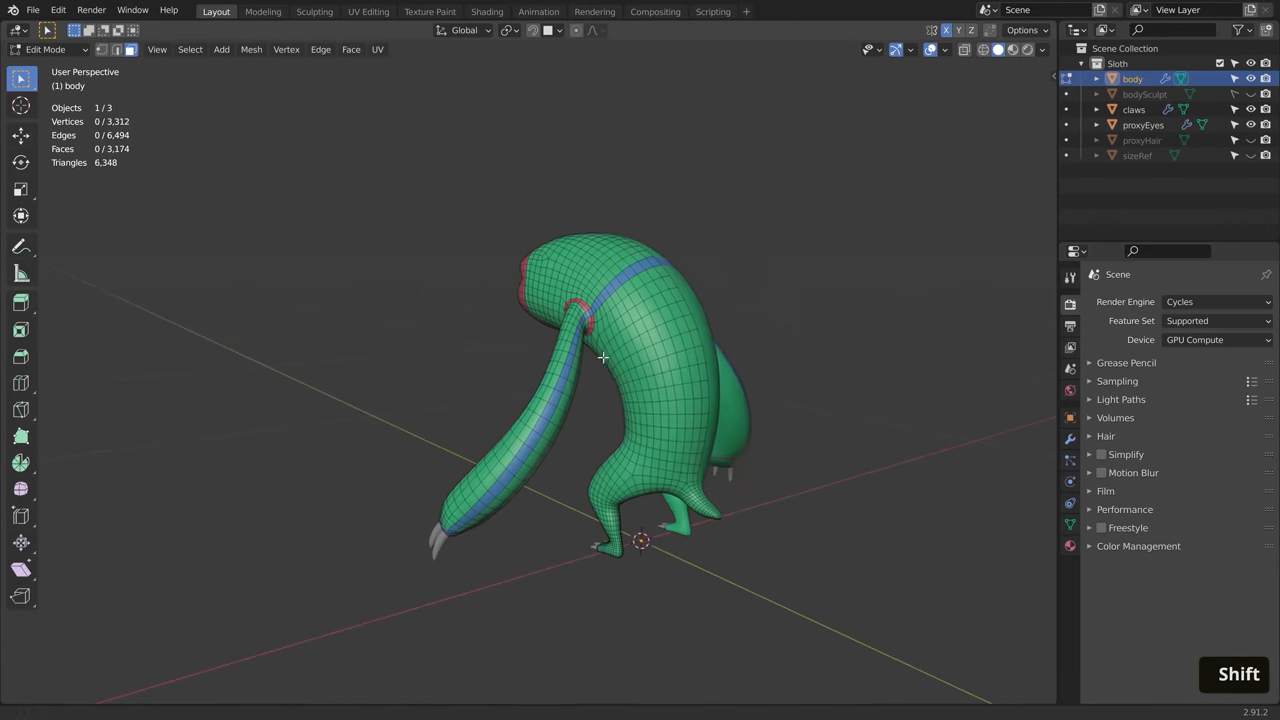
key("Tab")
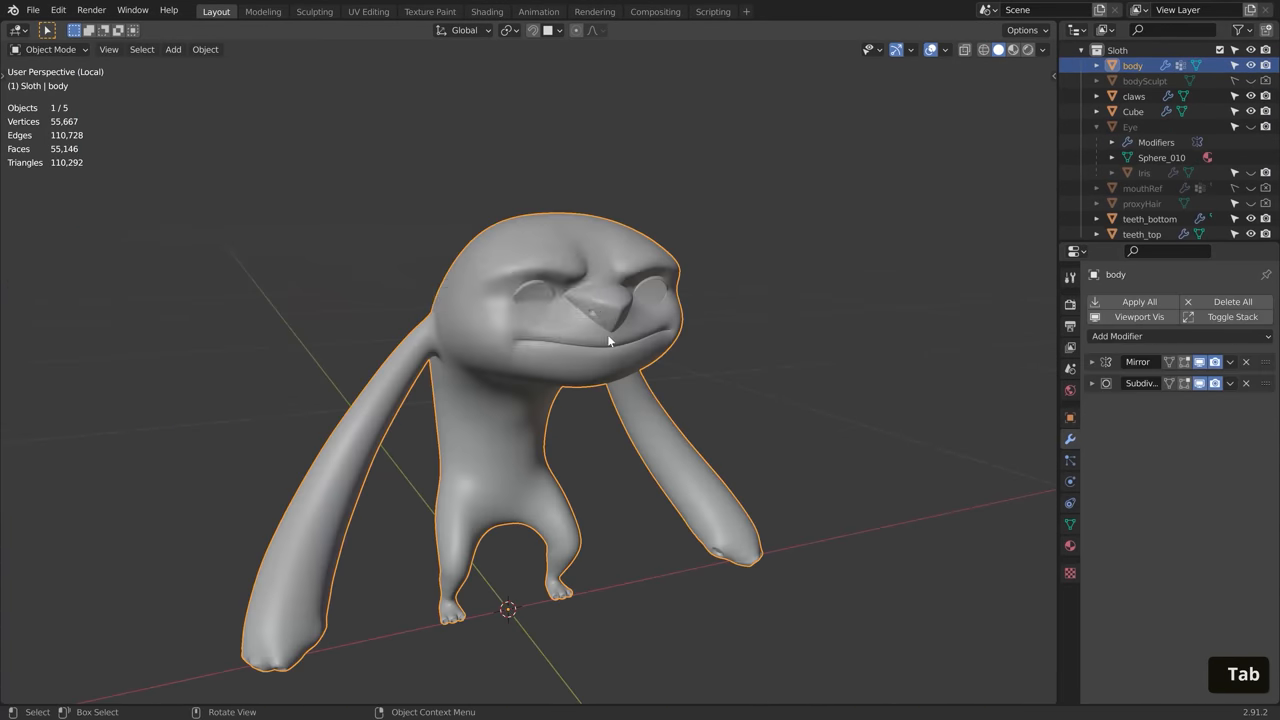
key("Tab")
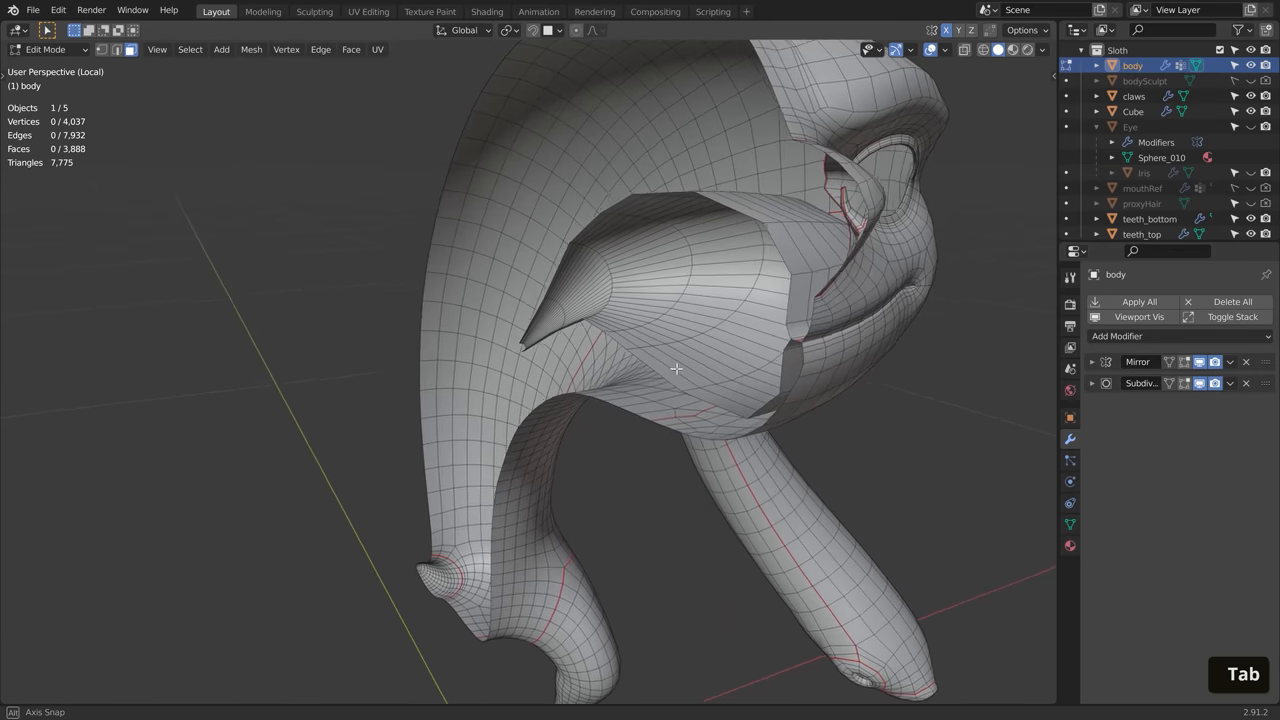
left_click_drag(676, 368, 744, 388)
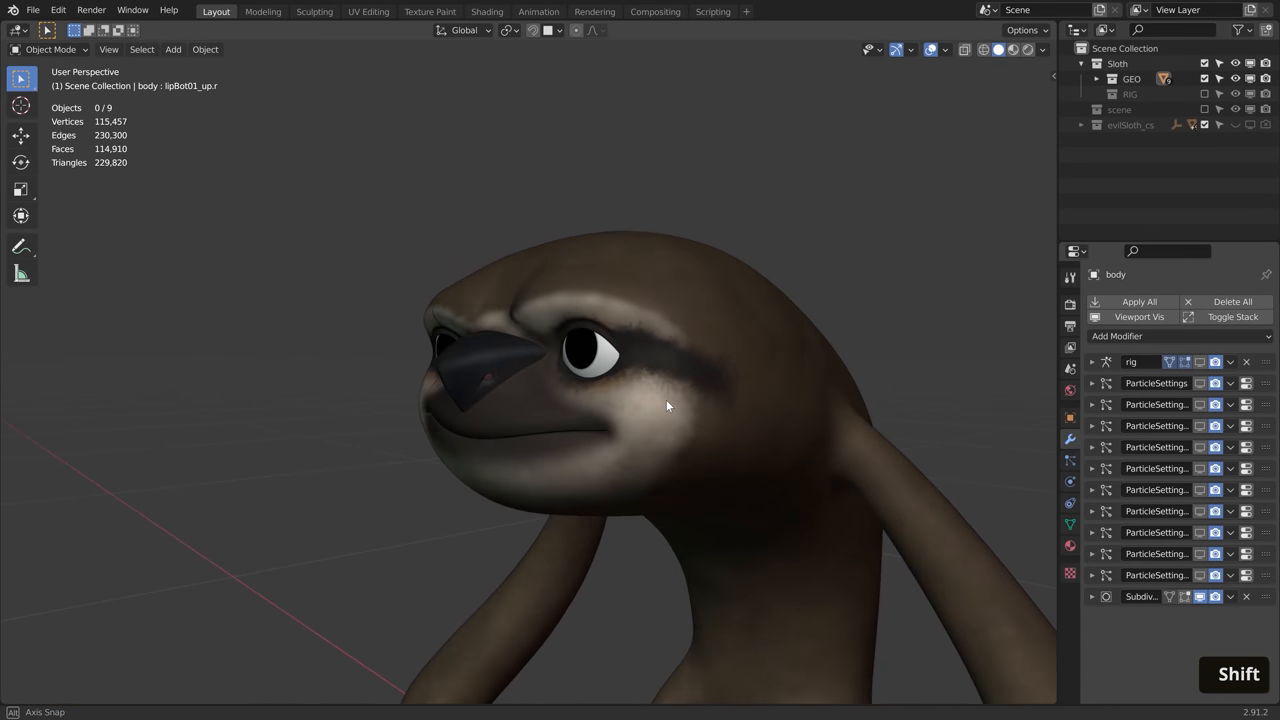
- Texture-paint the body brown with a dark eye mask and add hair particle systems
left_click(1010, 48)
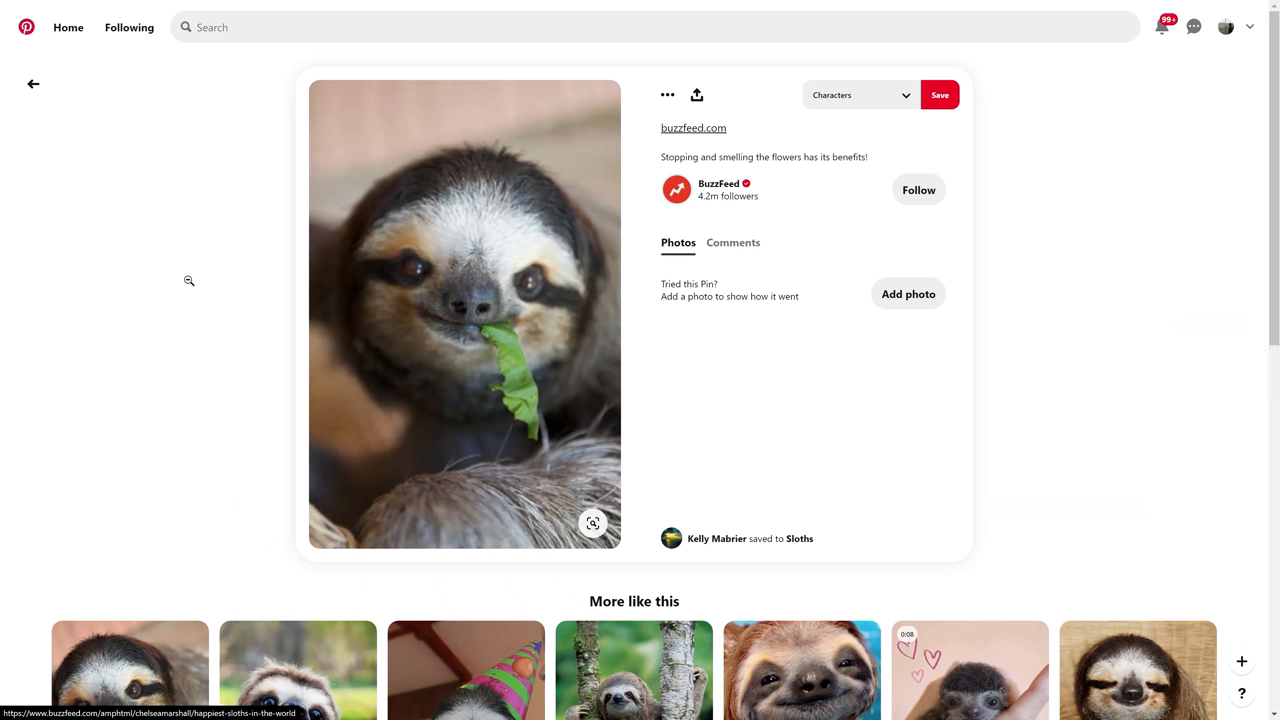
- Scroll through Pinterest's 'More like this' sloth photos for fur reference
scroll("down", 3)
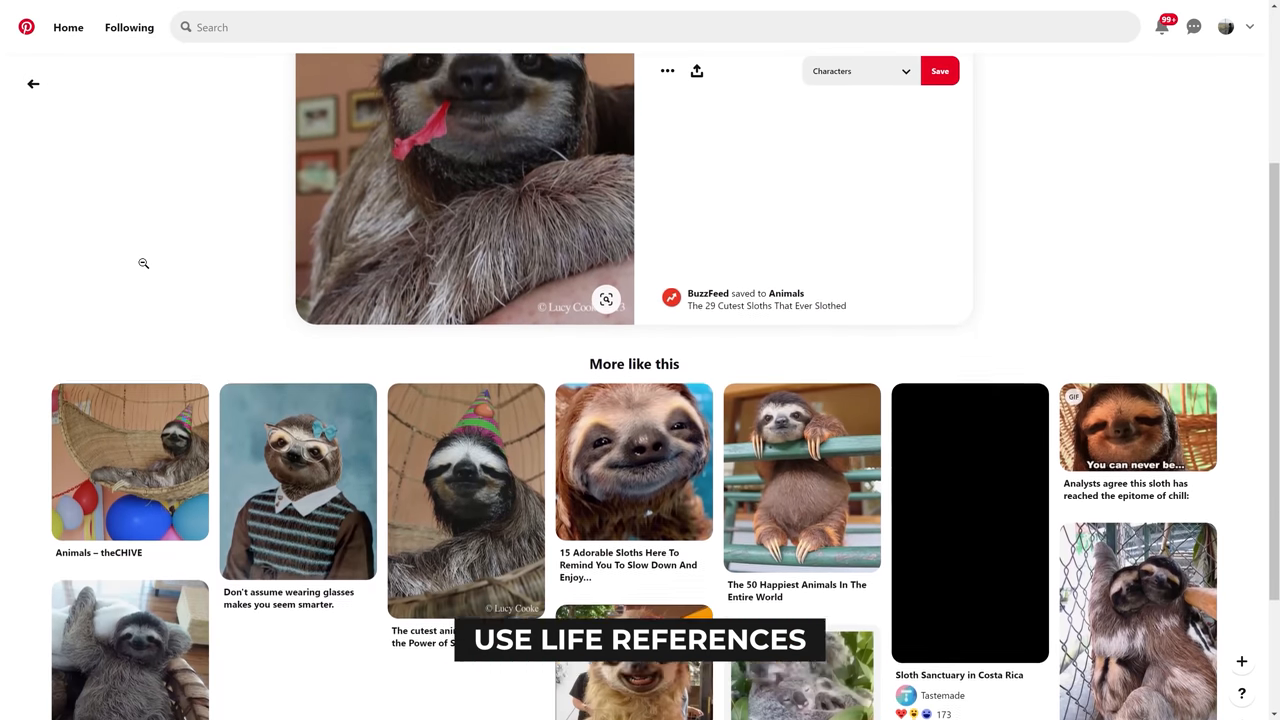
scroll("down", 3)
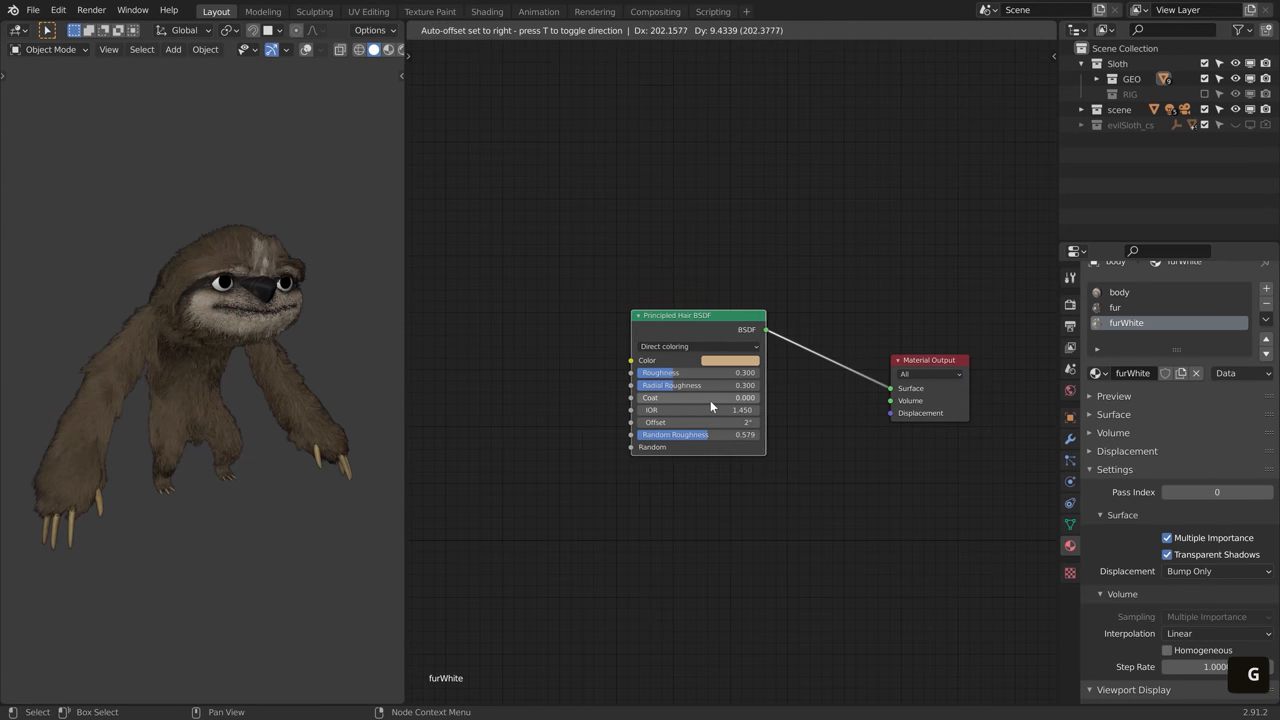
- Place the Principled Hair BSDF node for furWhite and wire it to Material Output
left_click(1136, 308)
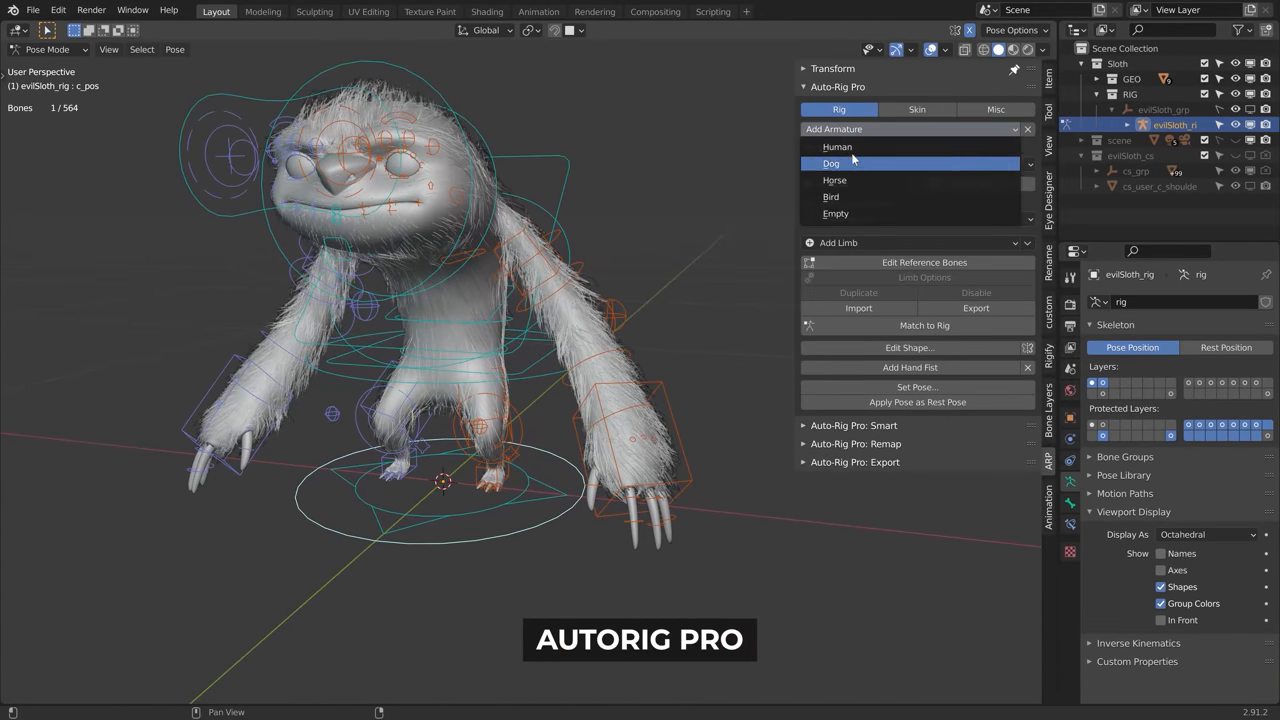
- Choose an Auto-Rig Pro armature template and match the rig to the sloth
left_click(832, 164)
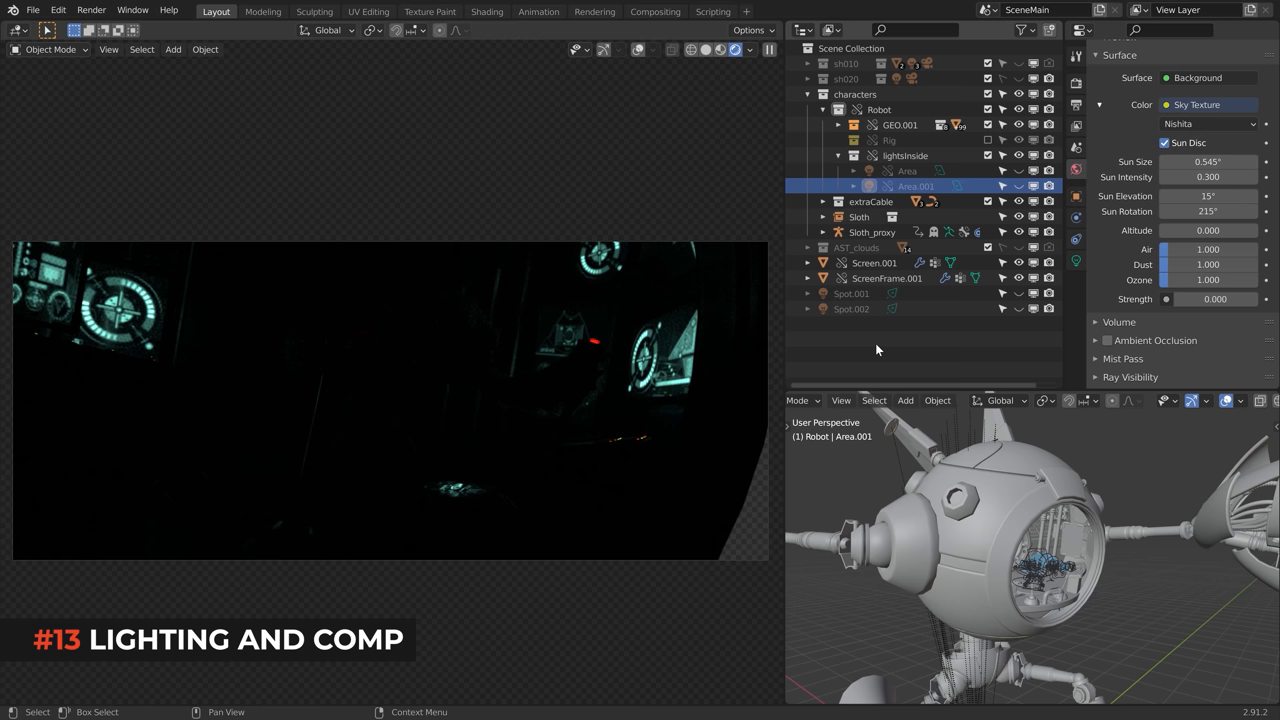
mouse_move(564, 288)
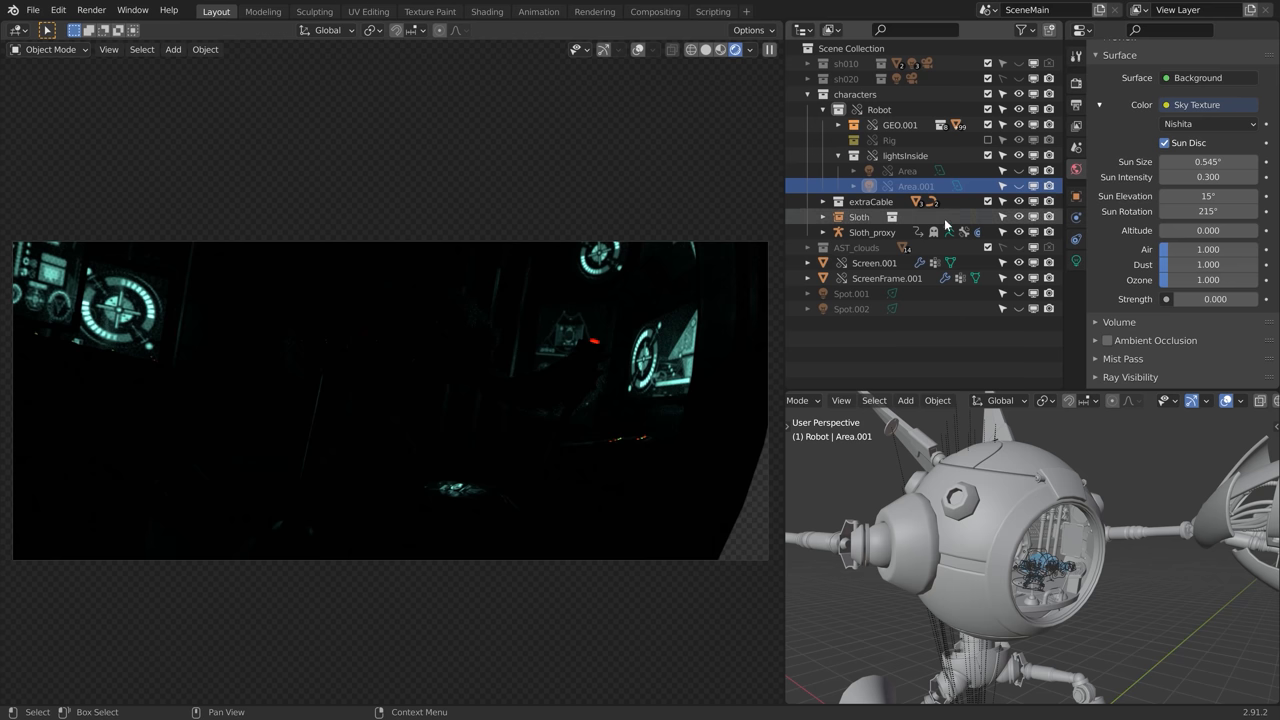
- Enable the interior Area light in the lightsInside collection to reveal the cockpit
left_click(1020, 186)
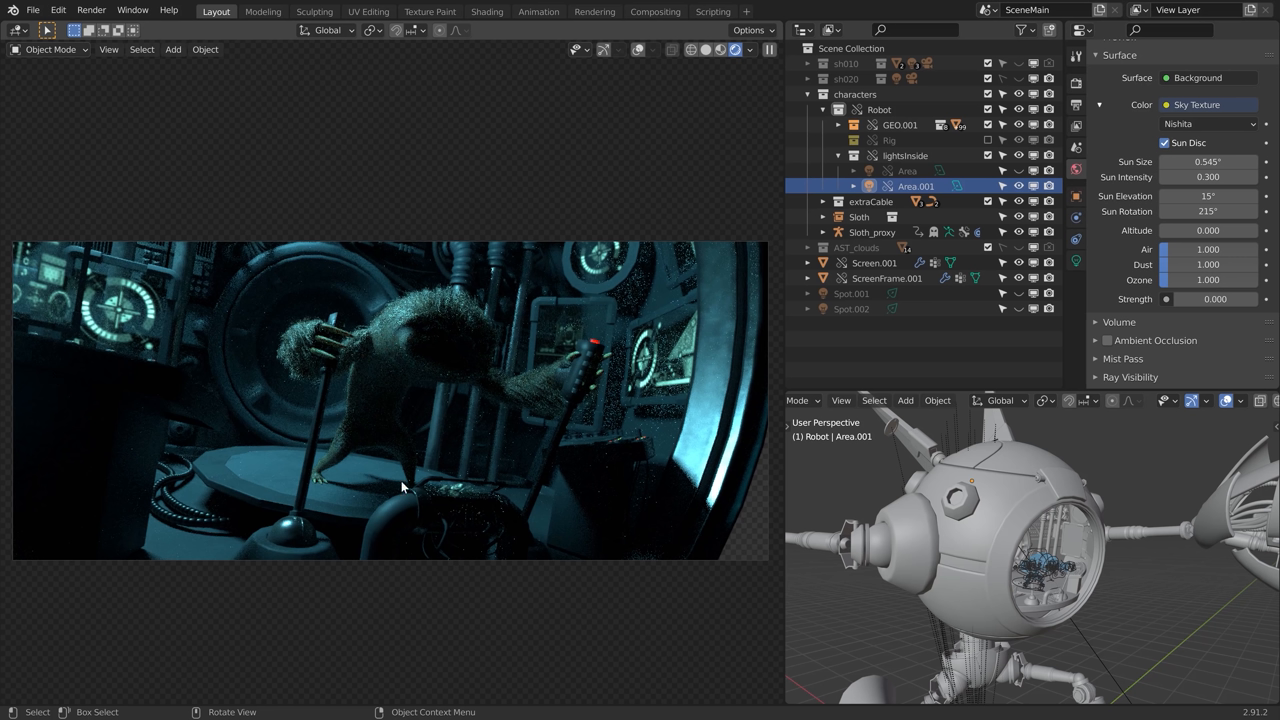
mouse_move(600, 480)
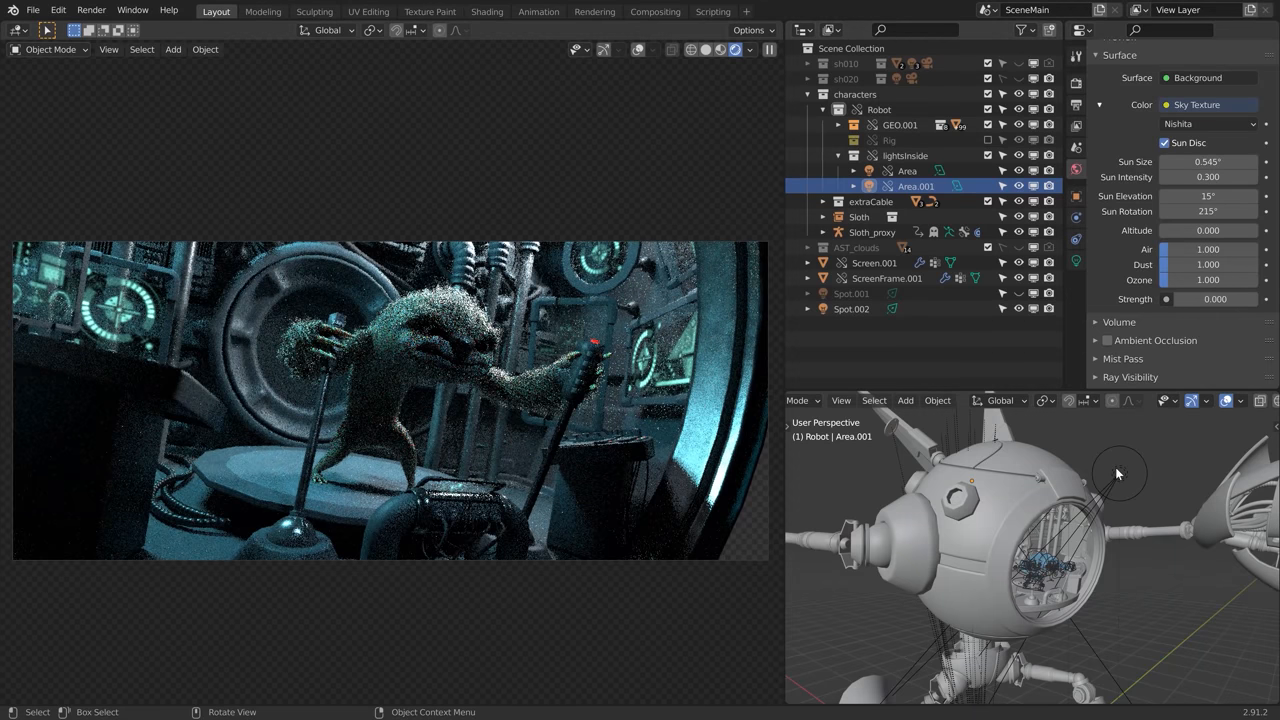
- Aim a warm Spot light at the sloth and set the Sky Texture strength to 0.1
left_click(1120, 472)
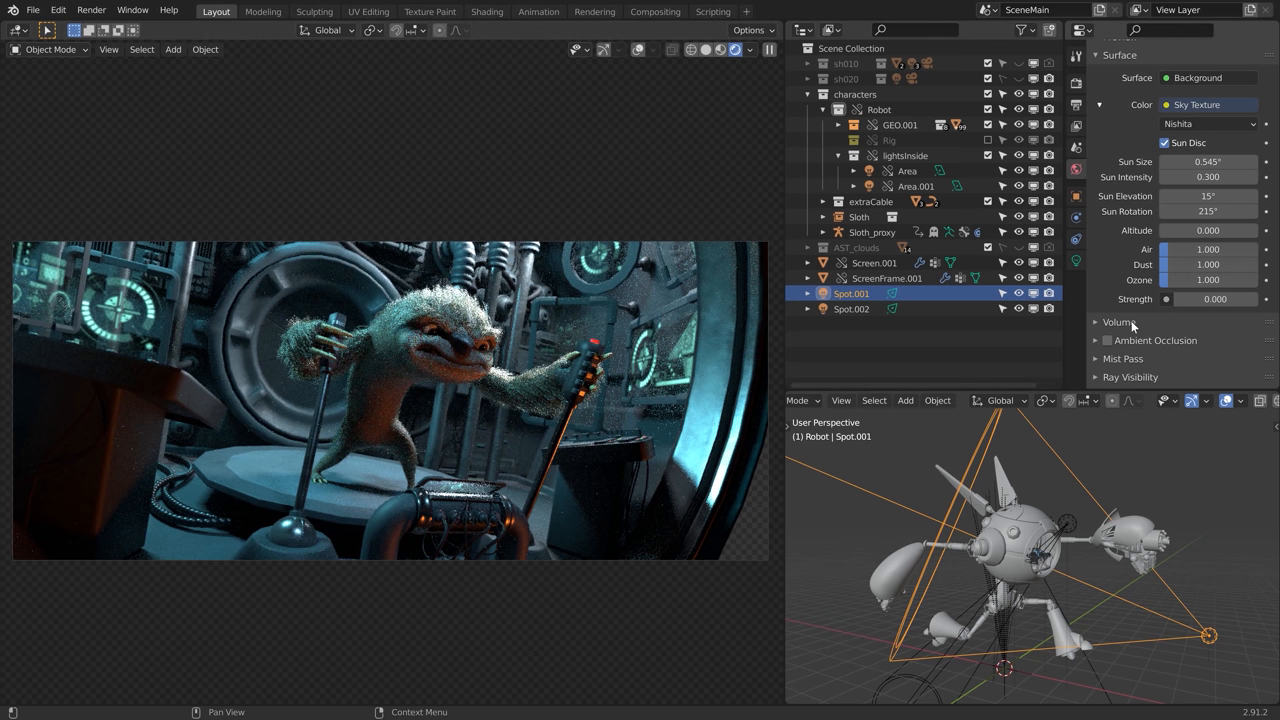
mouse_move(1104, 434)
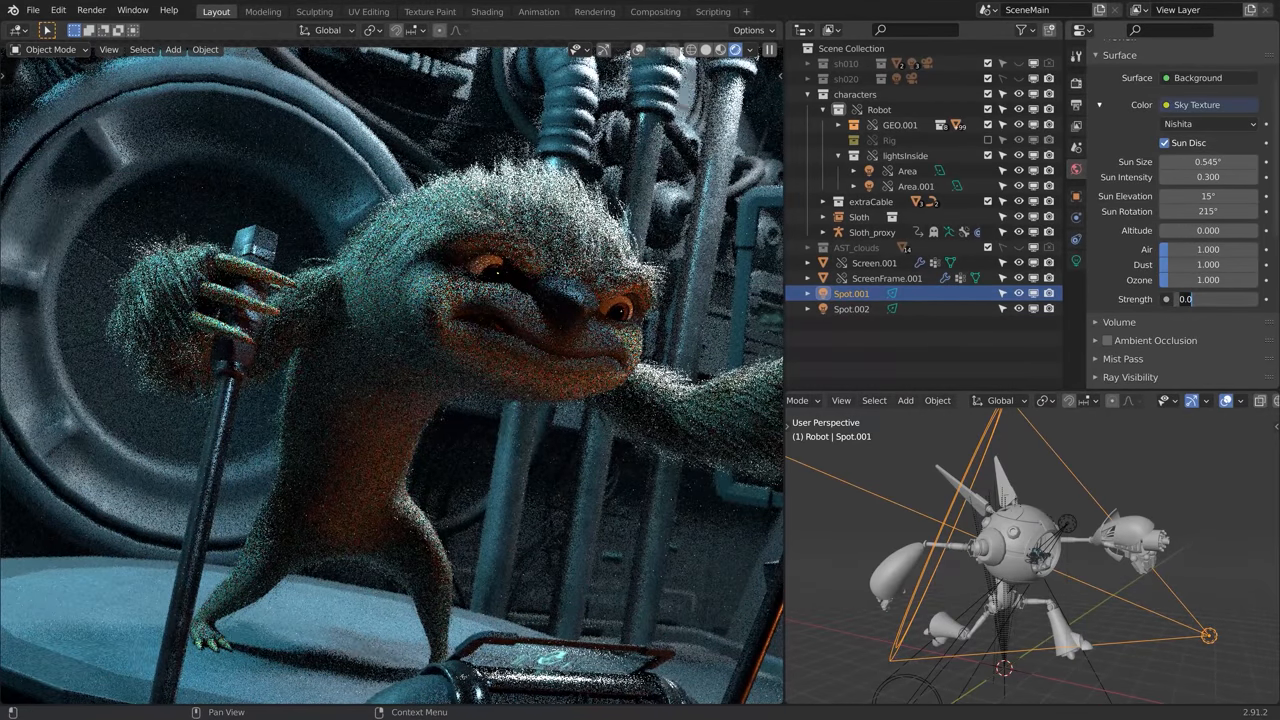
type("0.100")
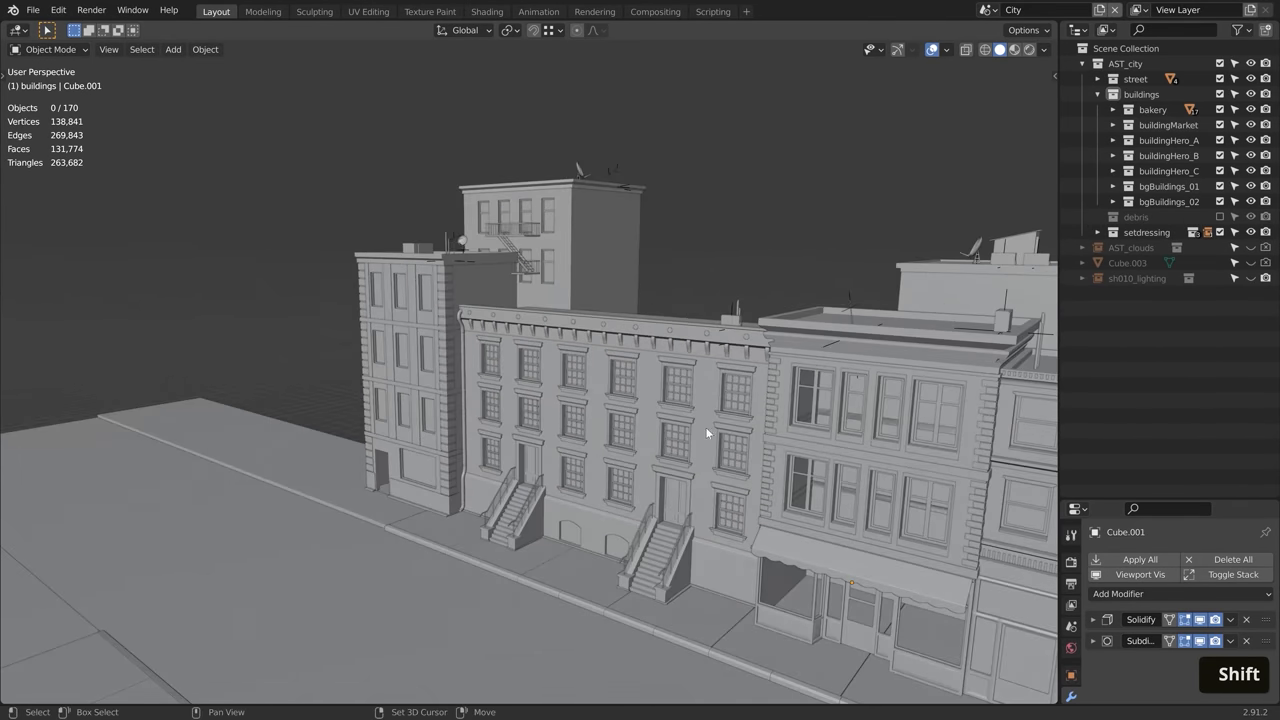
- Orbit around the row of brownstone buildings to inspect the city street
left_click_drag(708, 432, 604, 388)
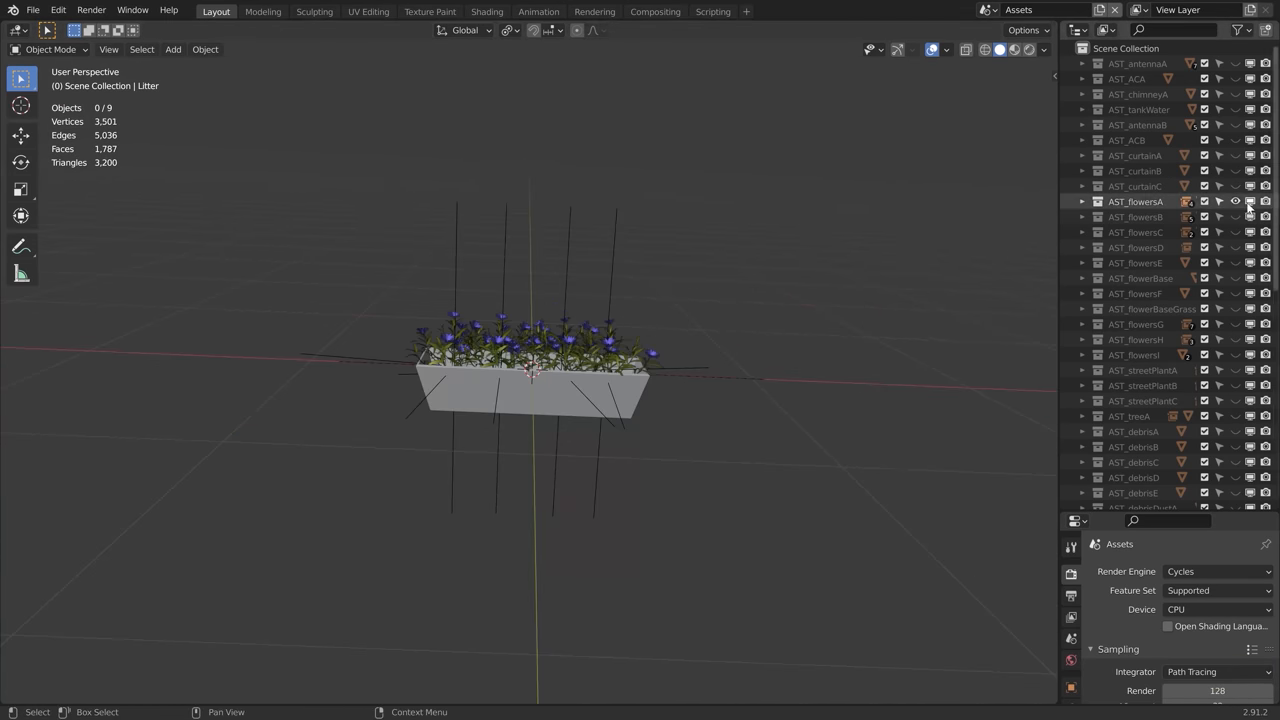
- Arrange Graph Editor, camera viewport and Timeline for animating the evilSloth rig
key("shift+a")
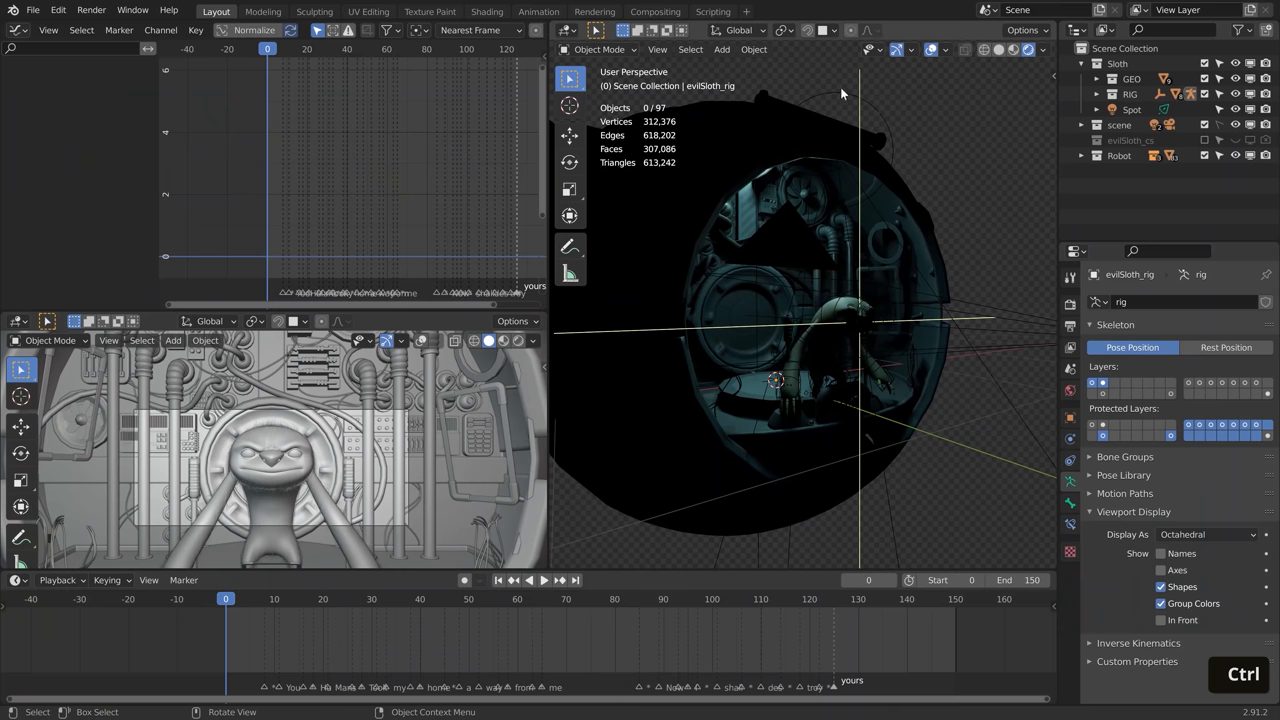
- Key the sloth's arm bones reaching toward the button and jump back to the animation start
left_click(1132, 108)
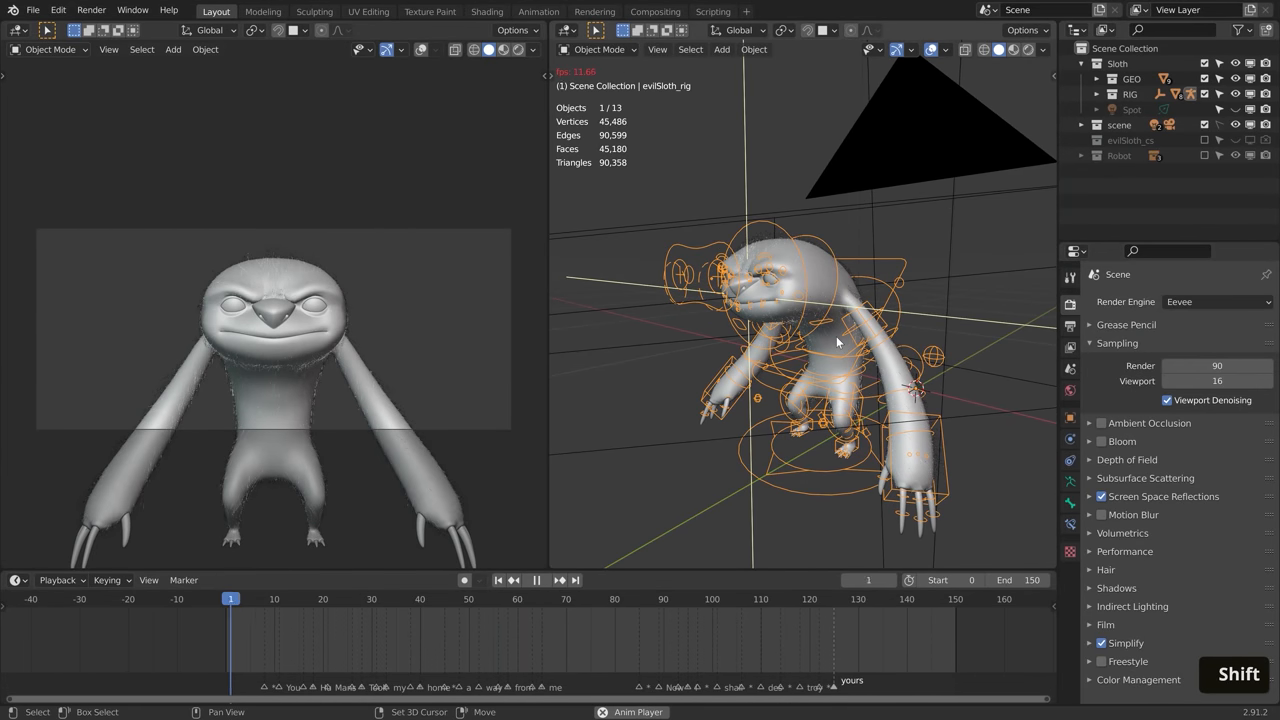
left_click(536, 580)
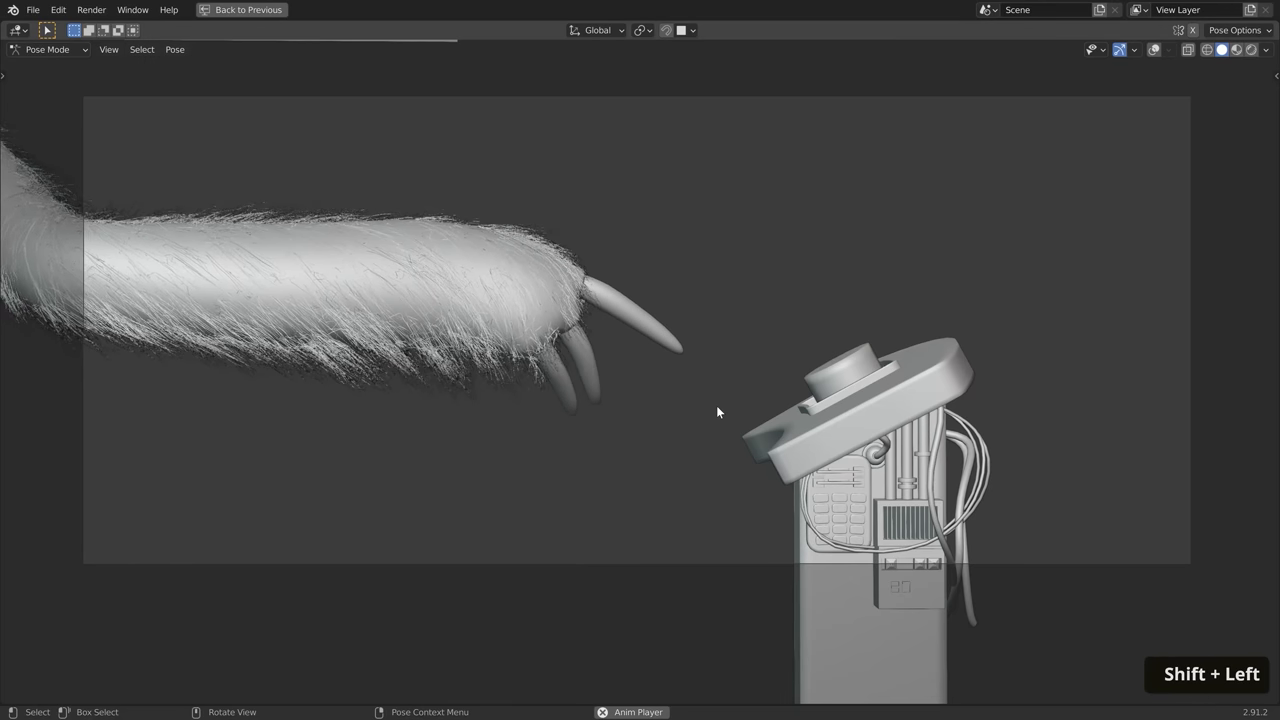
key("ctrl+space")
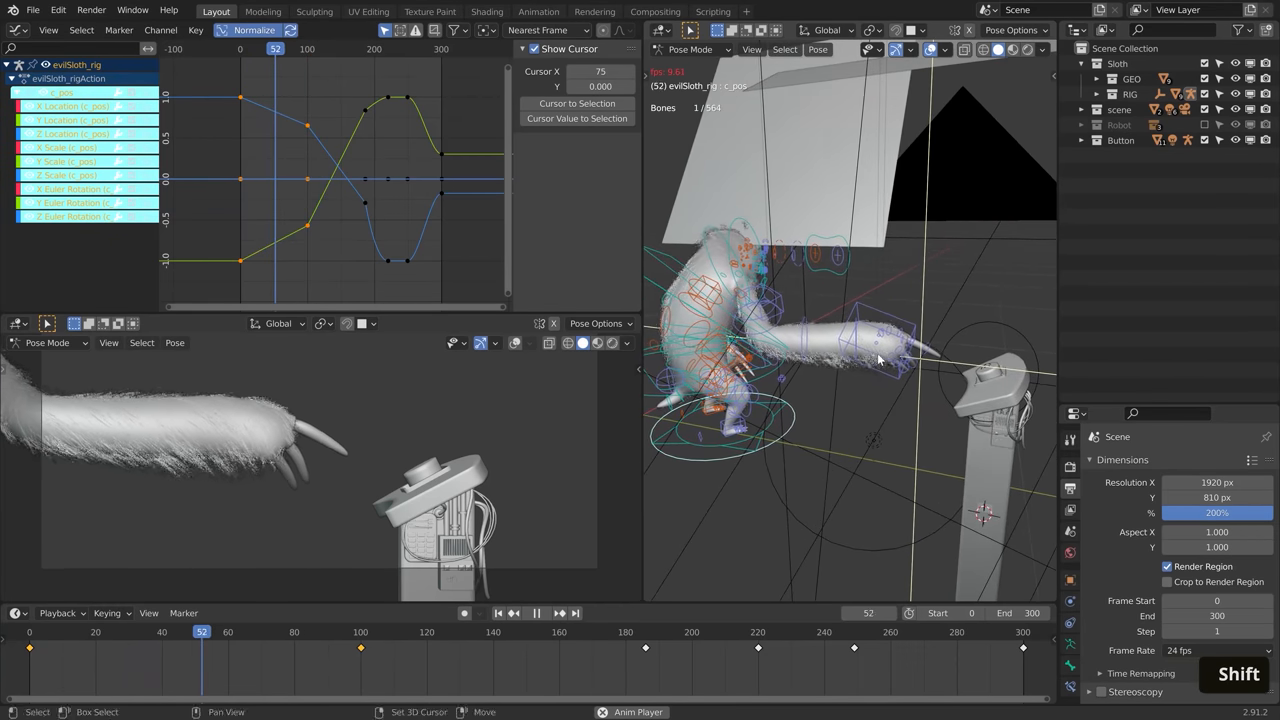
key("shift+Left")
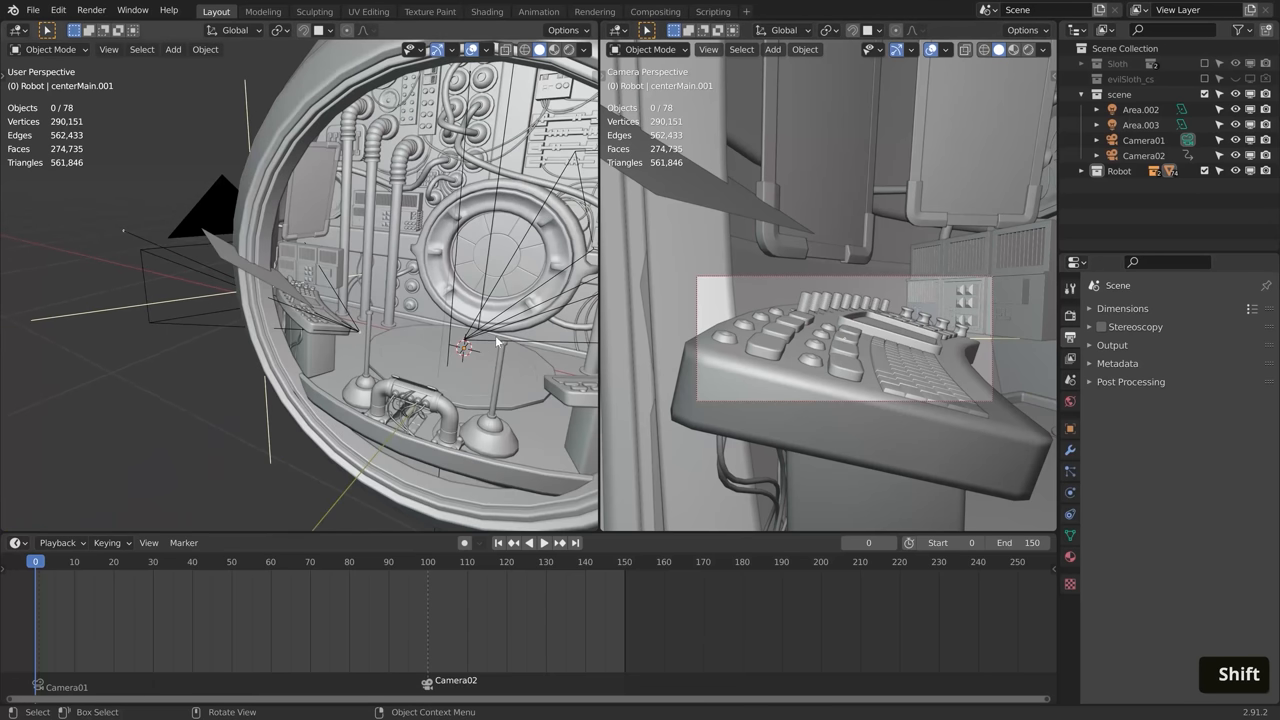
- Play back the cockpit animation to watch Camera01 and Camera02 cut between views
key("shift+space")
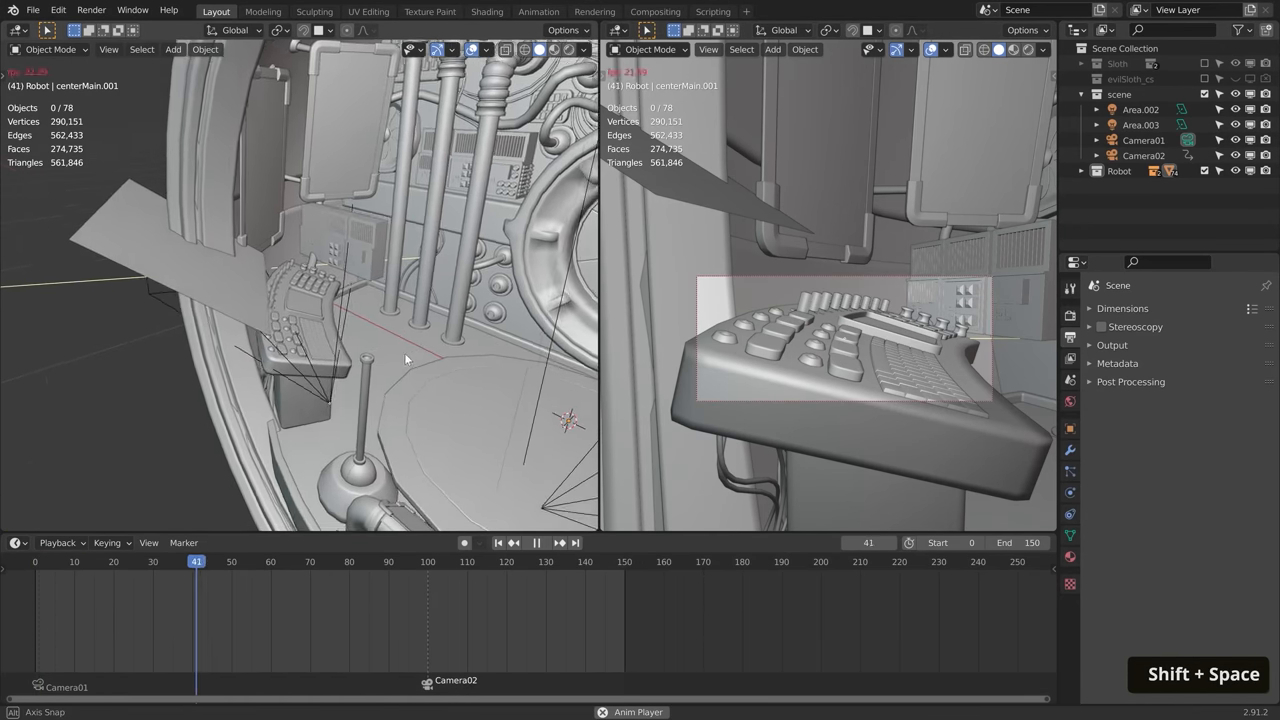
left_click(536, 542)
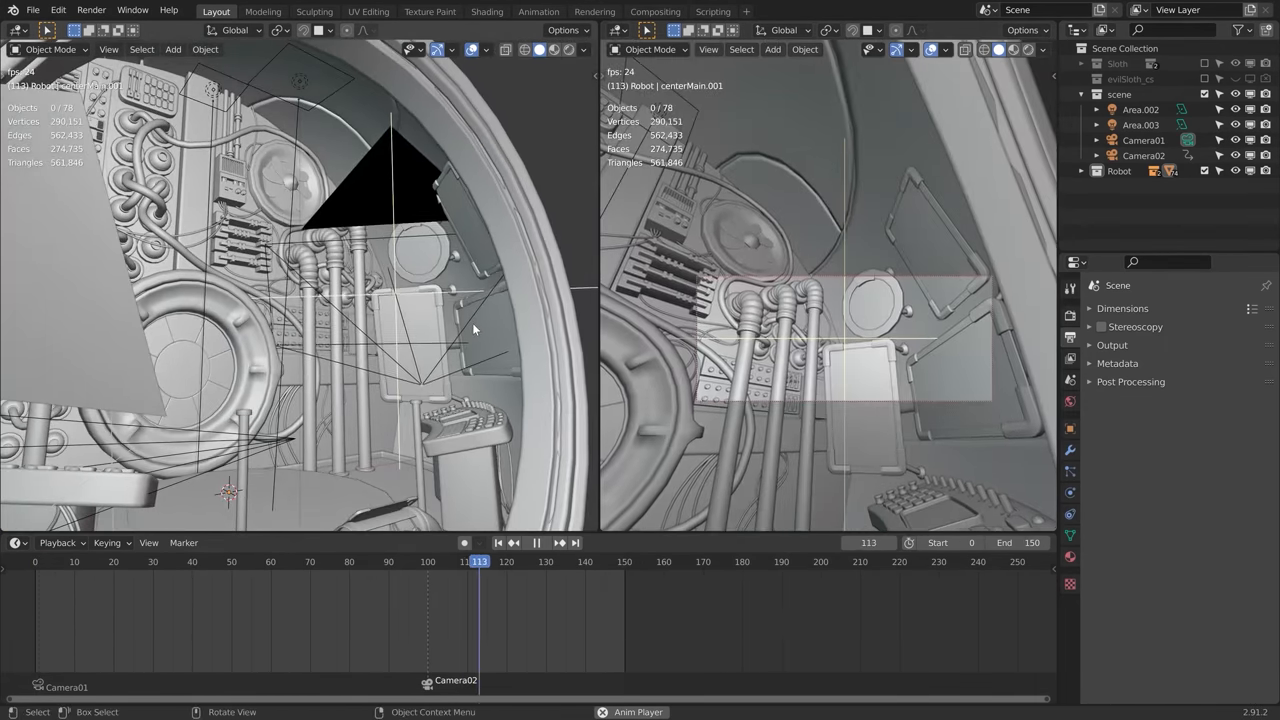